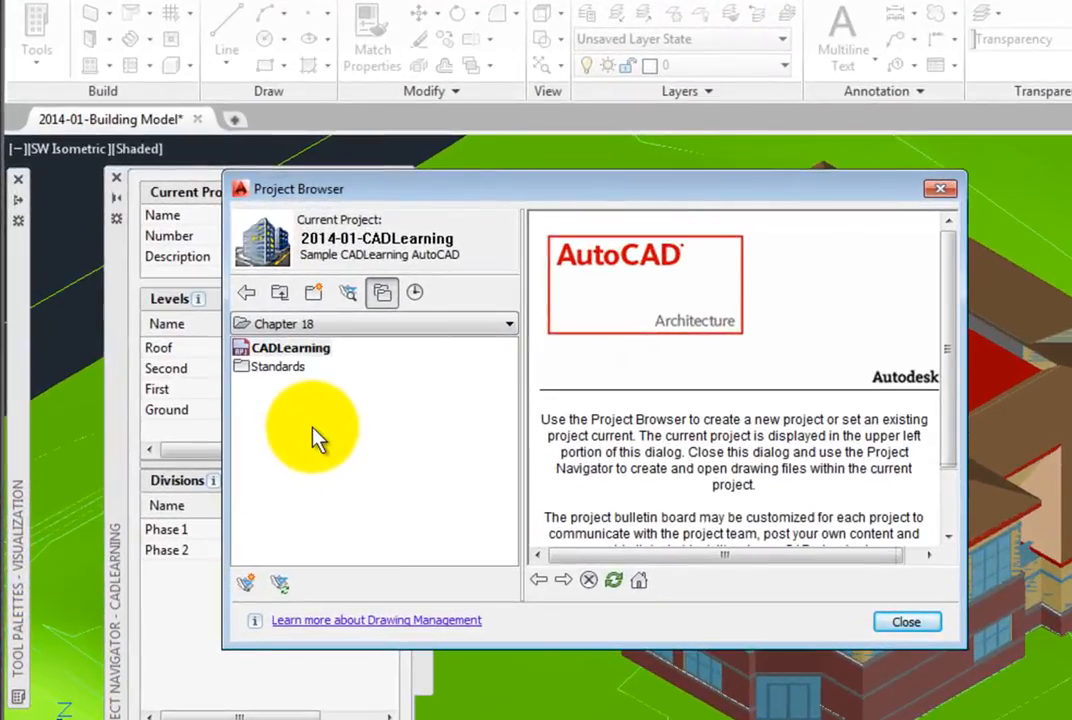
mouse_move(276, 300)
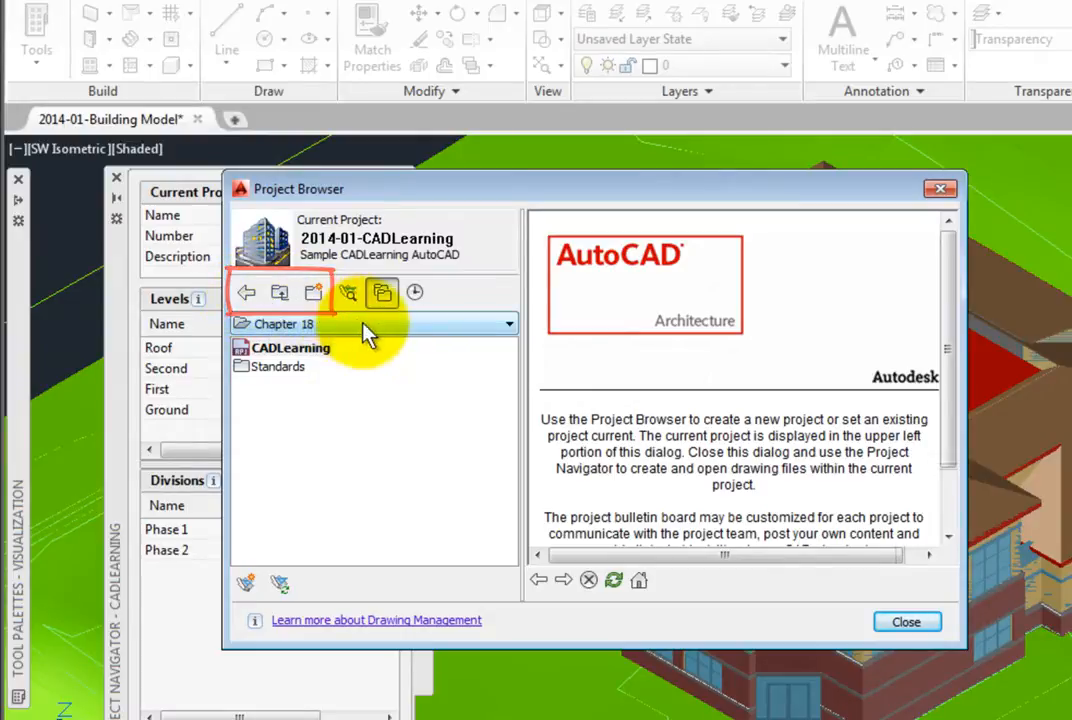
mouse_move(364, 348)
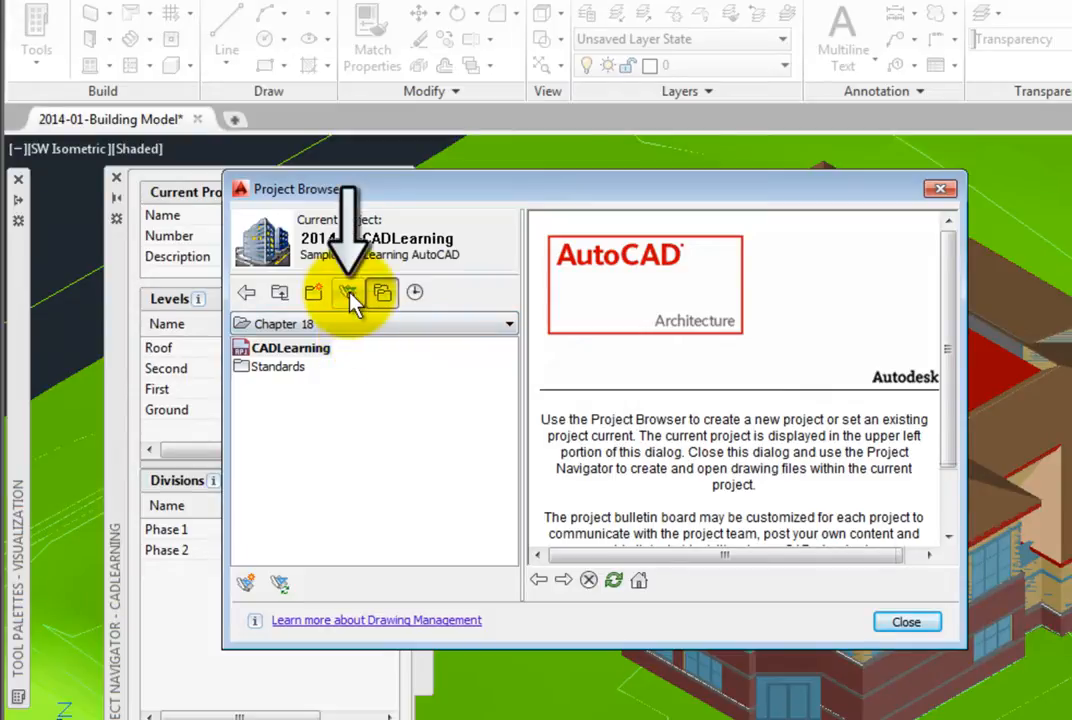
mouse_move(348, 292)
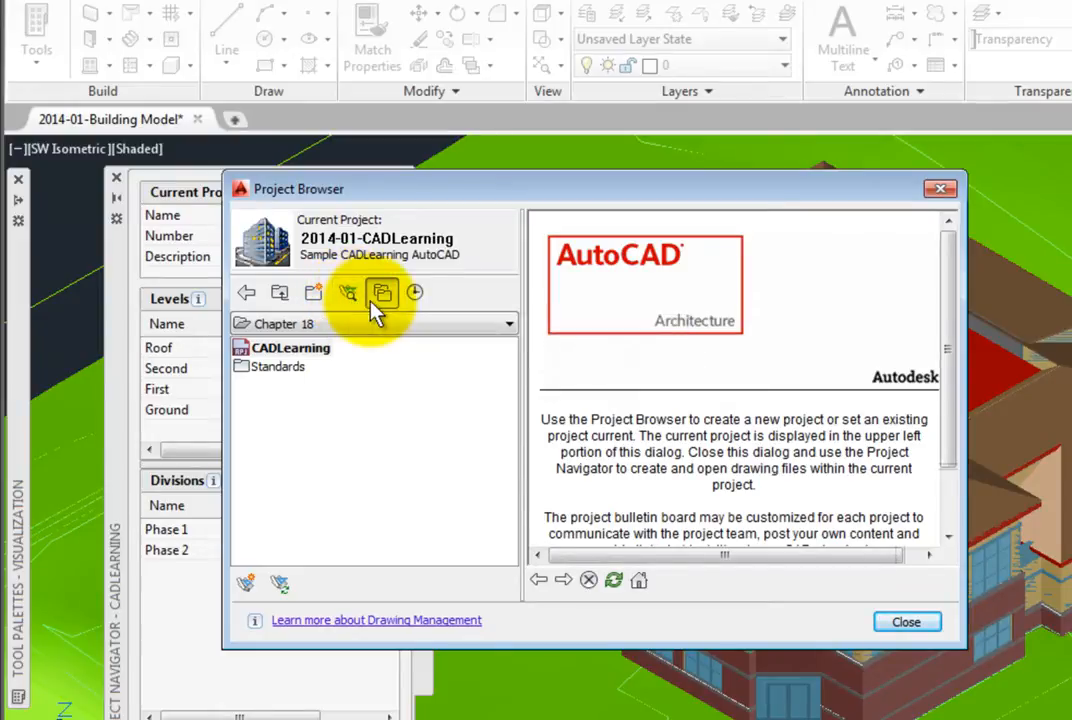
mouse_move(384, 292)
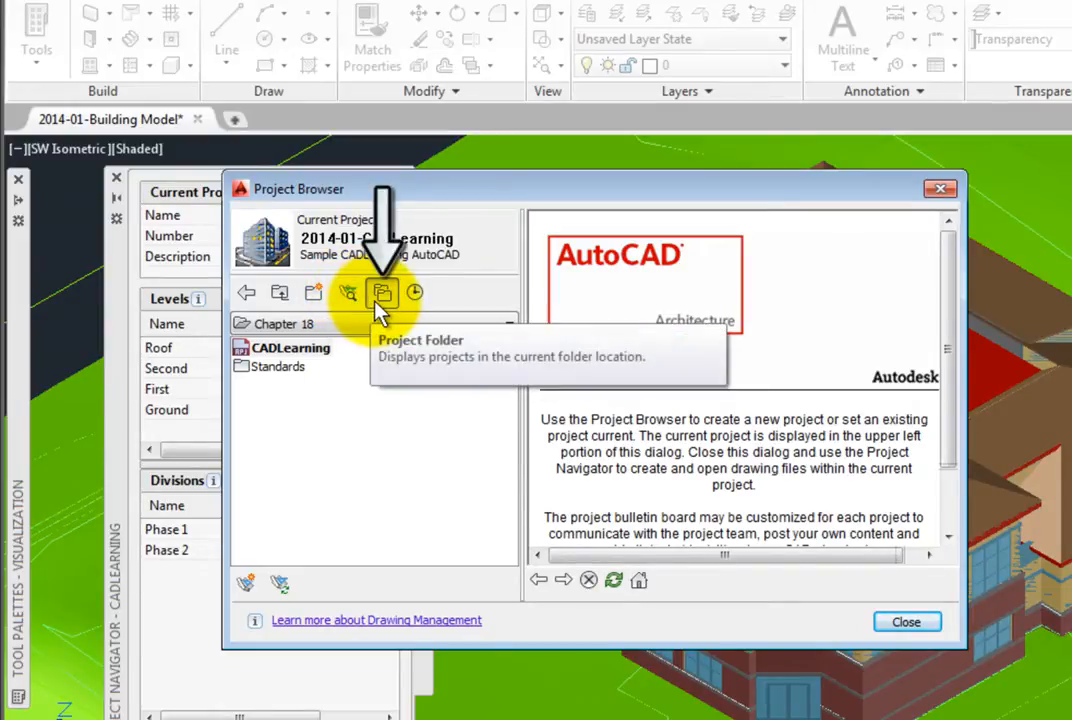
mouse_move(384, 292)
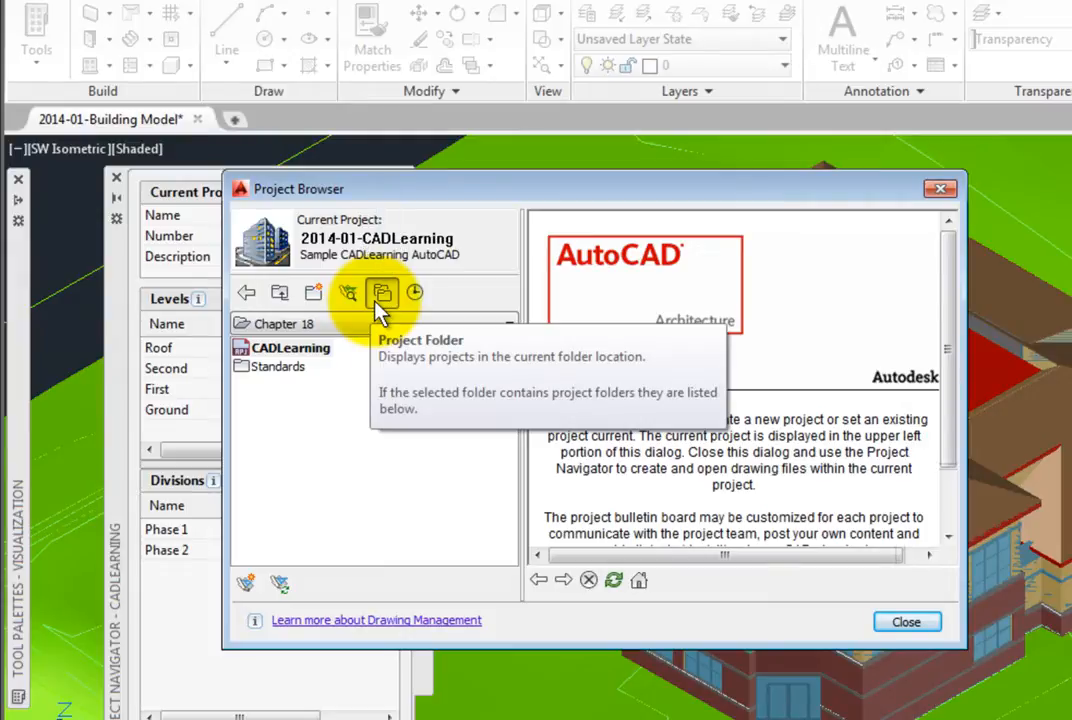
Close the current CADLearning project from its context menu so no project is current
left_click(416, 292)
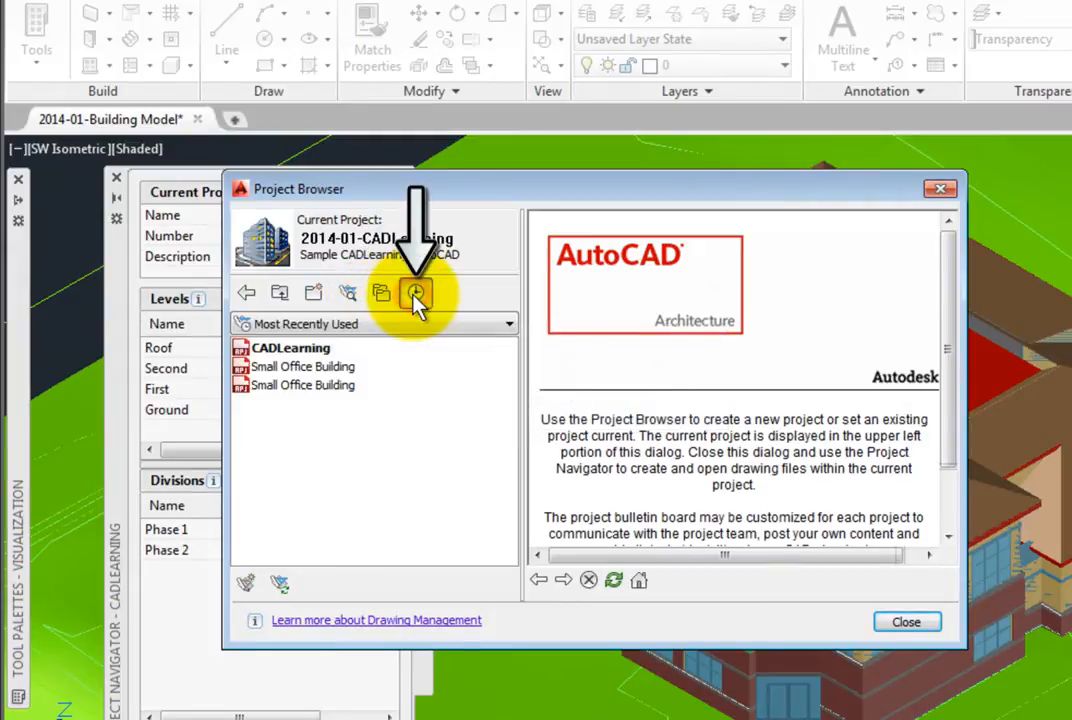
mouse_move(416, 292)
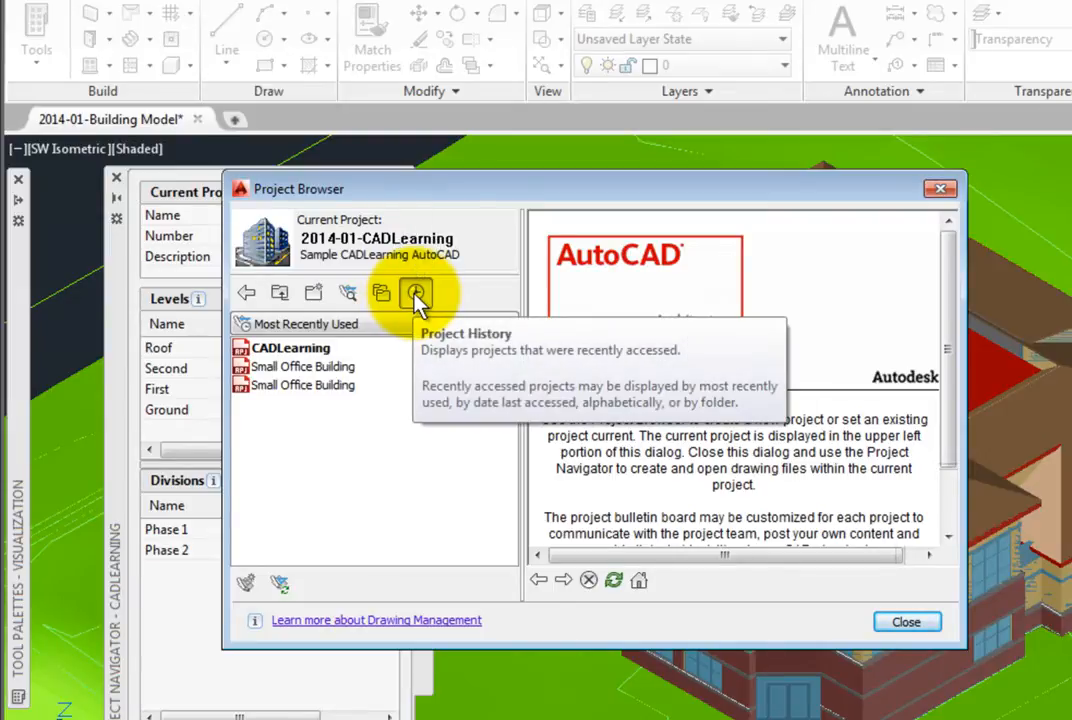
mouse_move(382, 298)
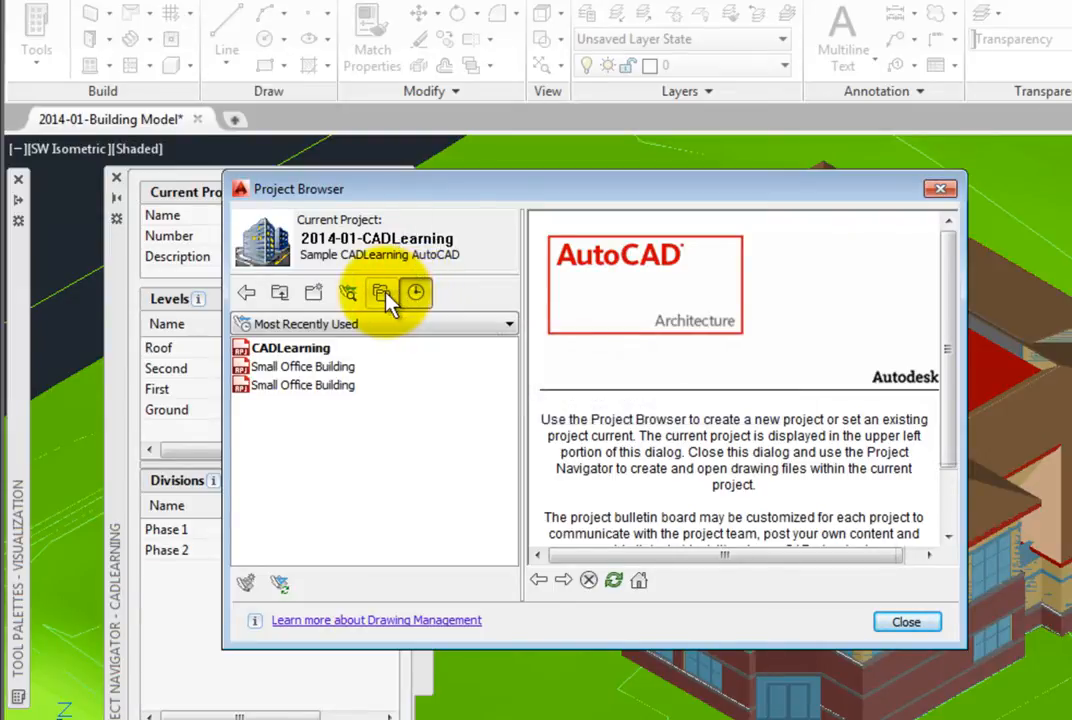
left_click(382, 292)
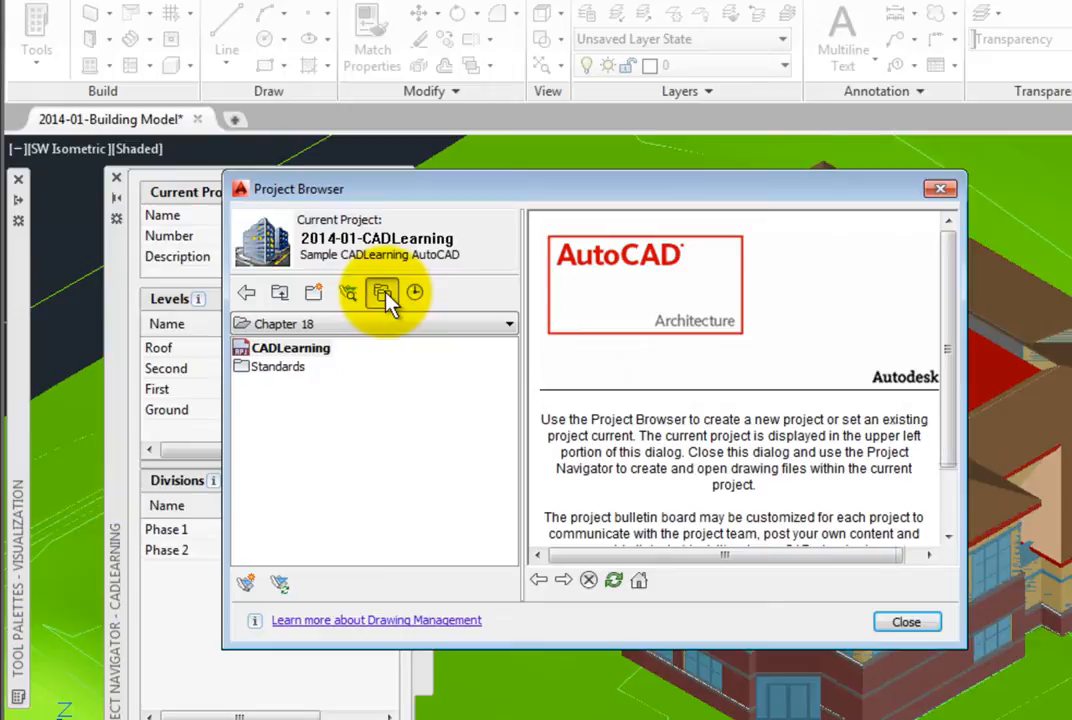
right_click(290, 348)
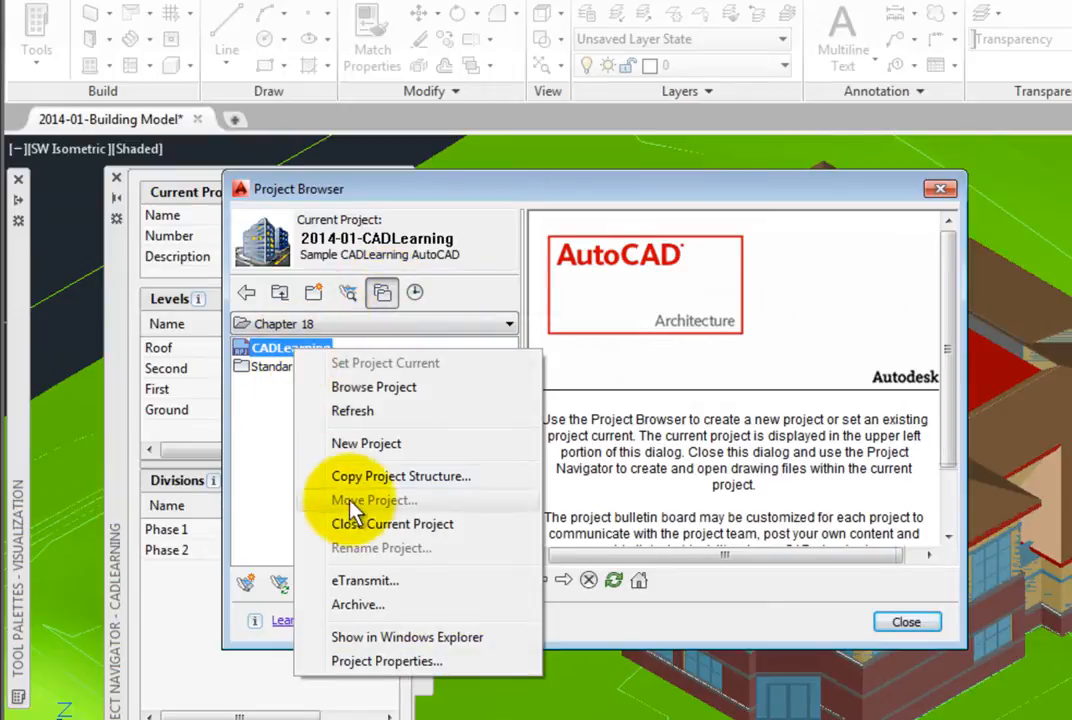
left_click(392, 524)
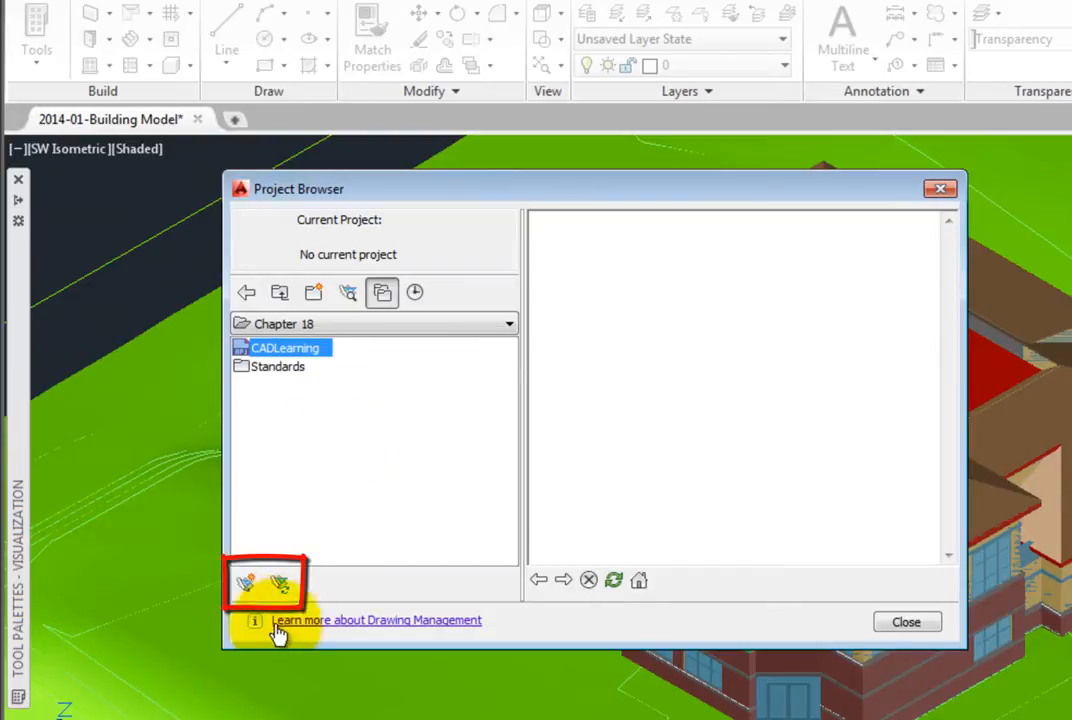
mouse_move(282, 584)
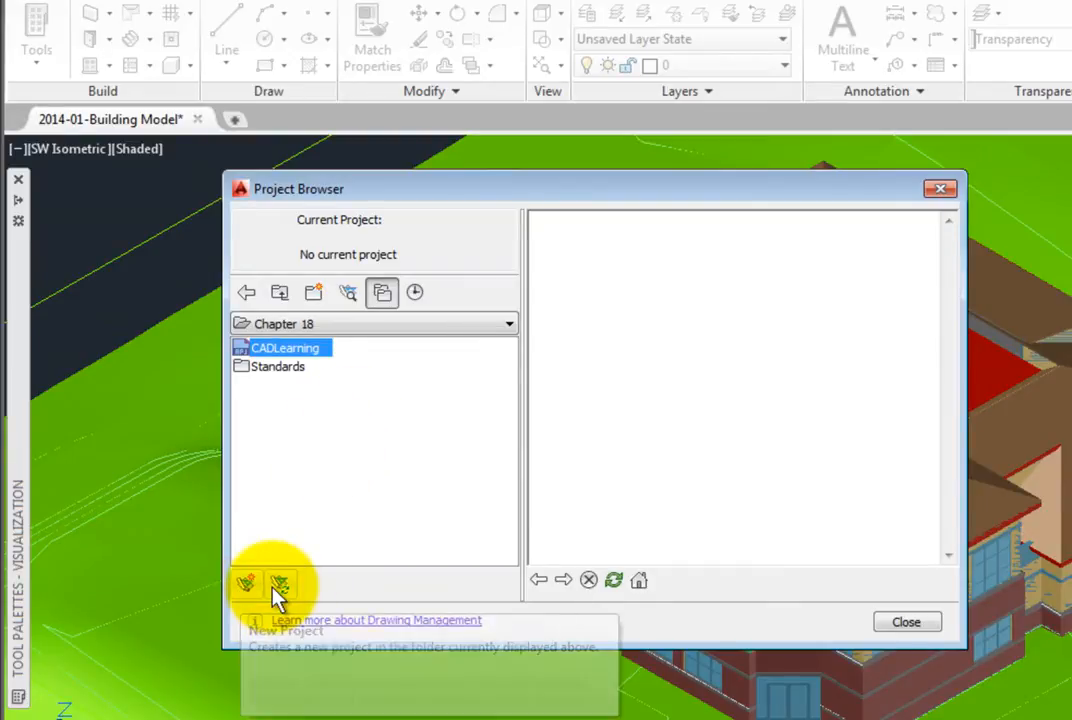
mouse_move(318, 596)
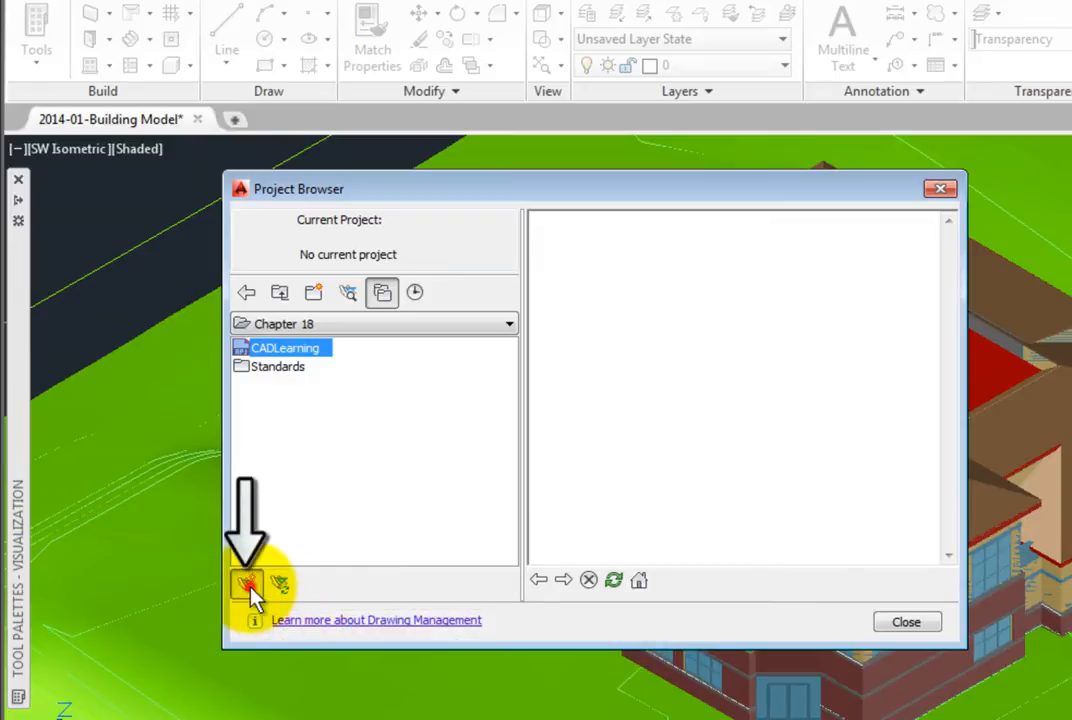
Start a new project with number 2014-P1 and name My New Project
left_click(248, 584)
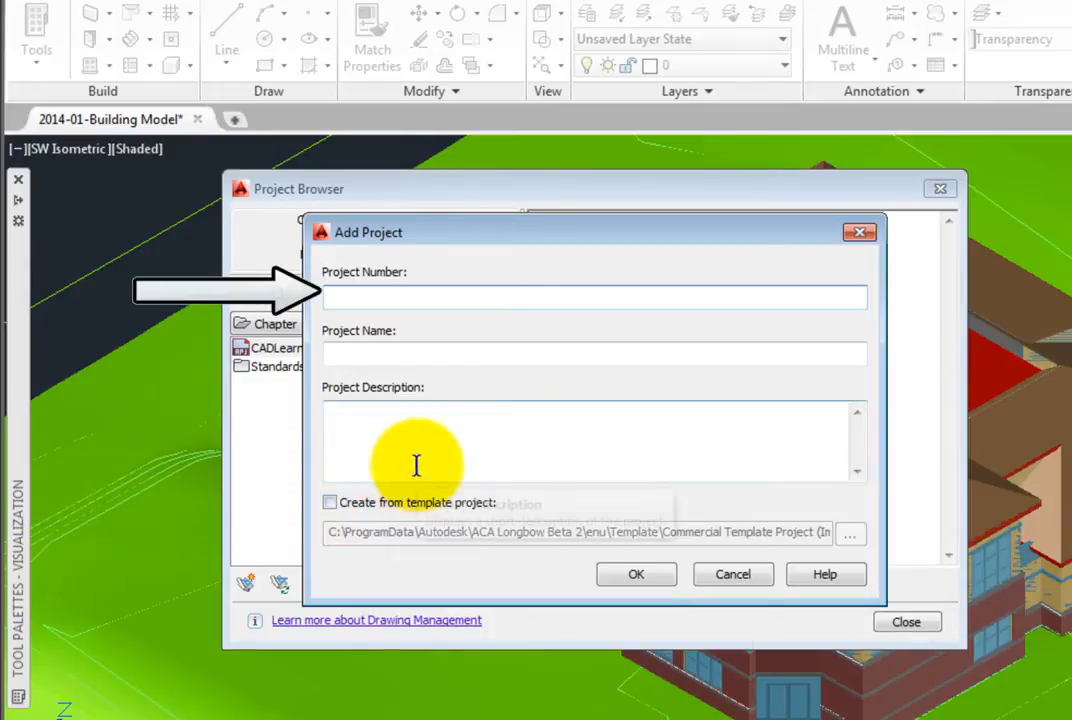
type("2014")
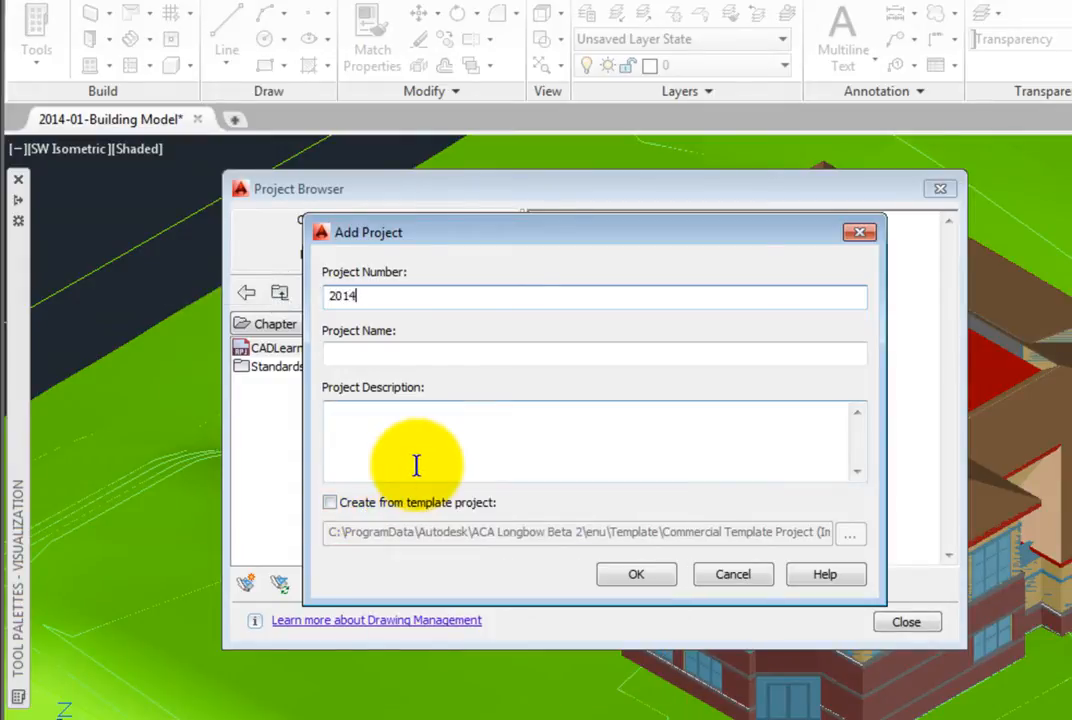
type("-P1")
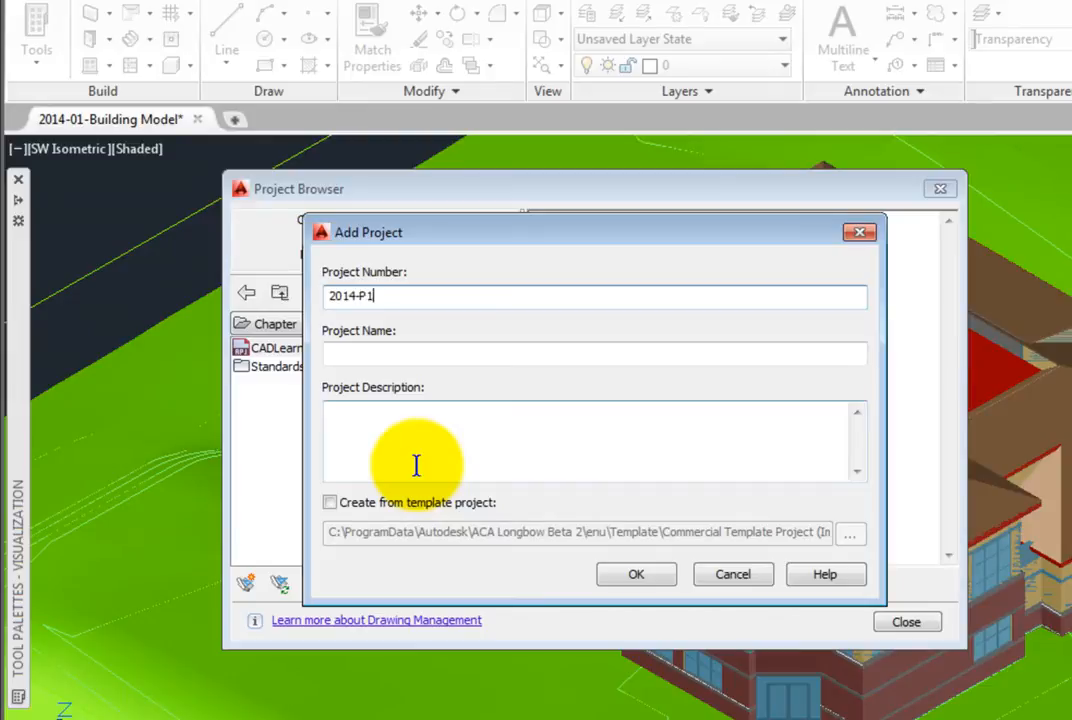
left_click(596, 352)
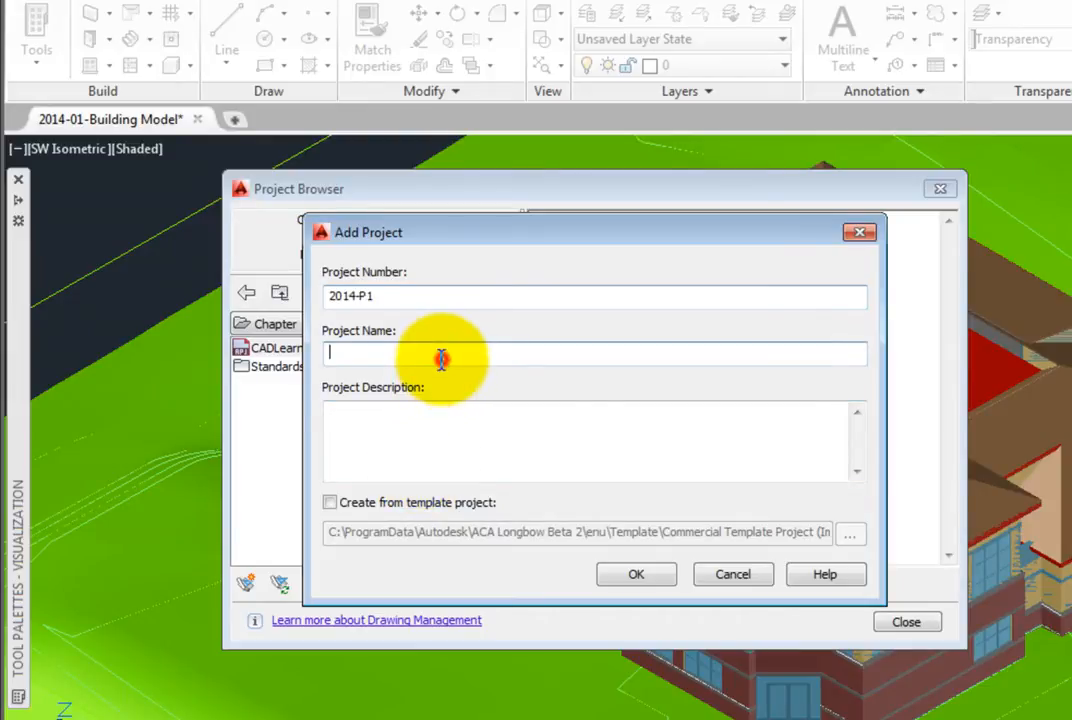
mouse_move(456, 388)
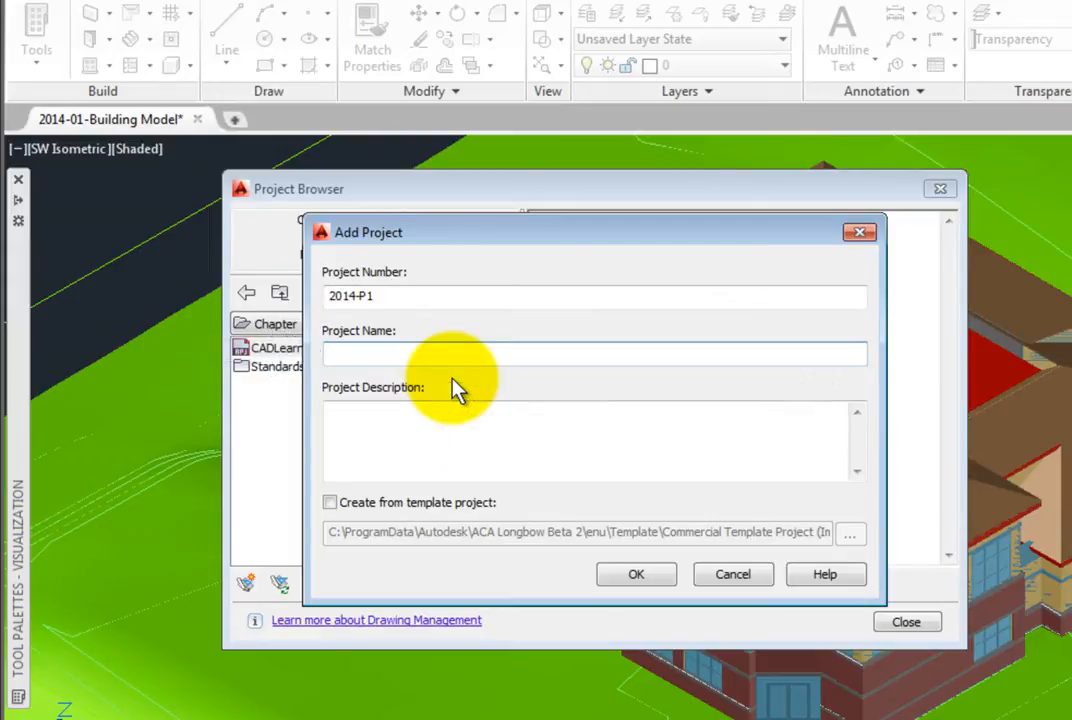
type("My New")
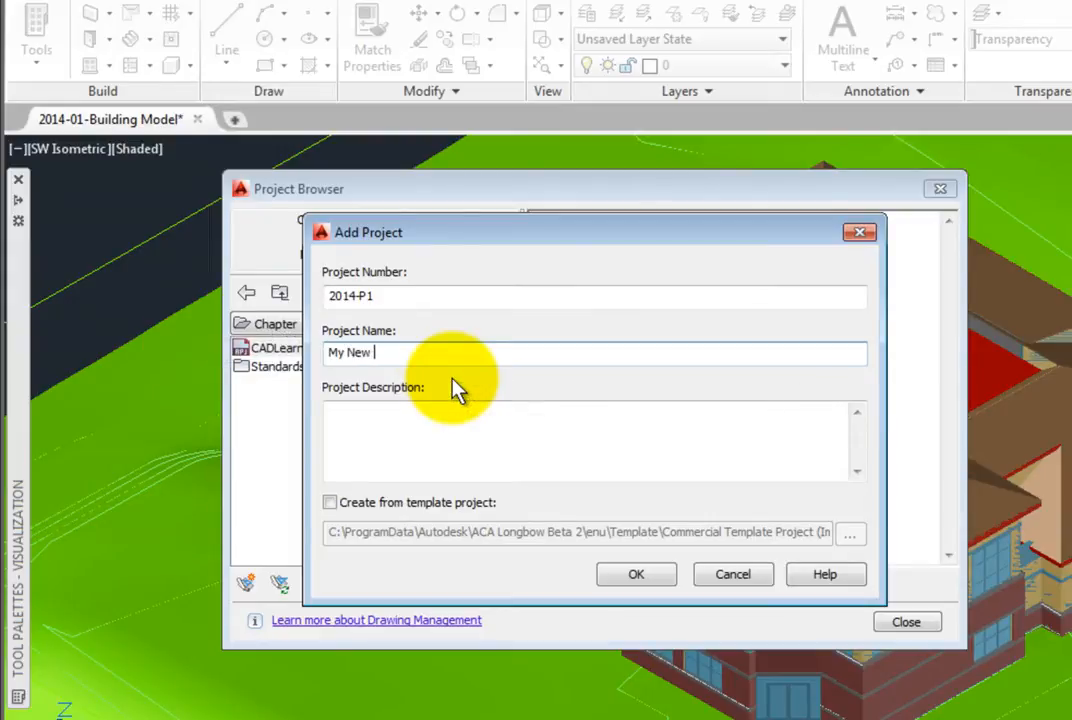
type("Project")
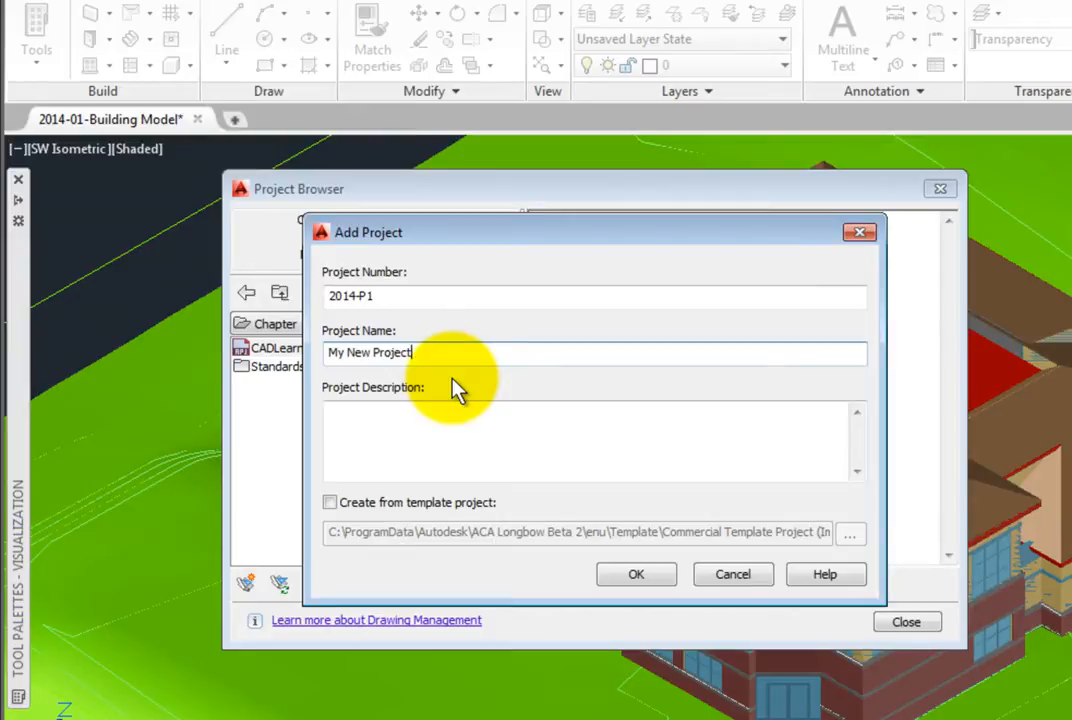
mouse_move(452, 430)
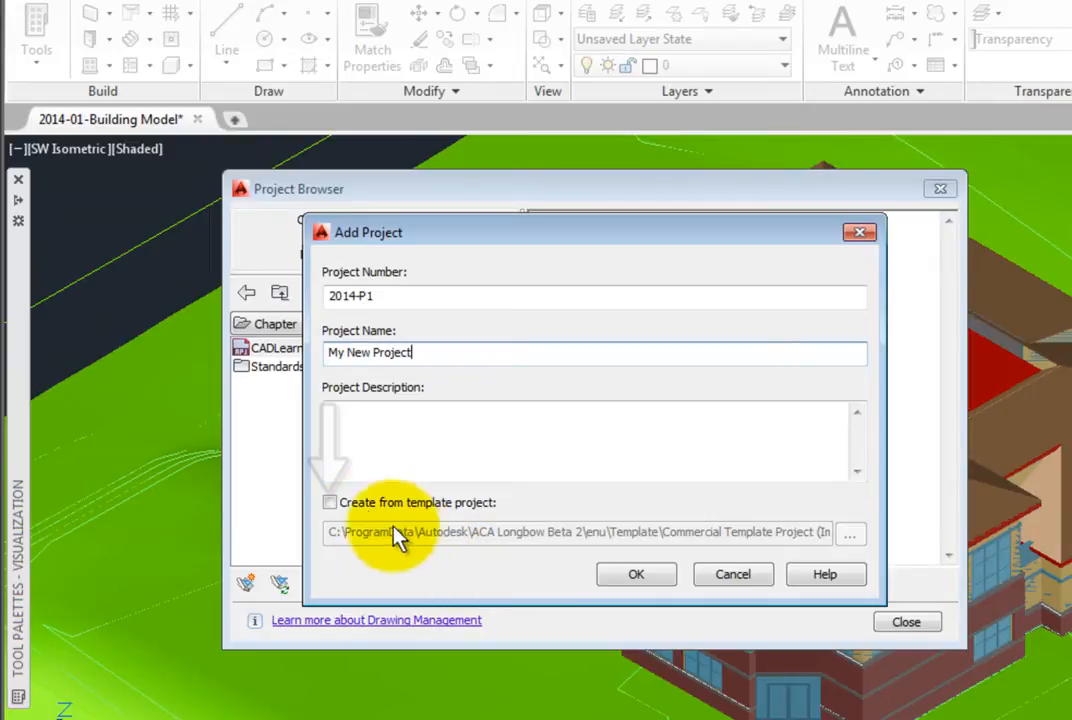
Base the new project on the template project and confirm its creation
left_click(332, 502)
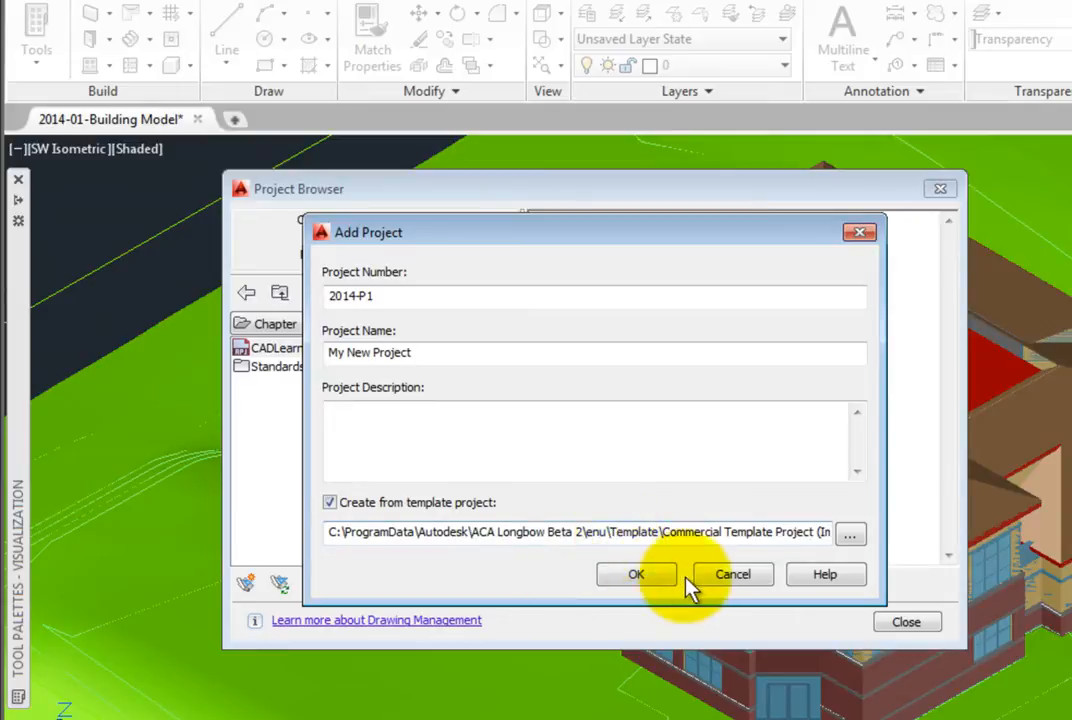
left_click(636, 574)
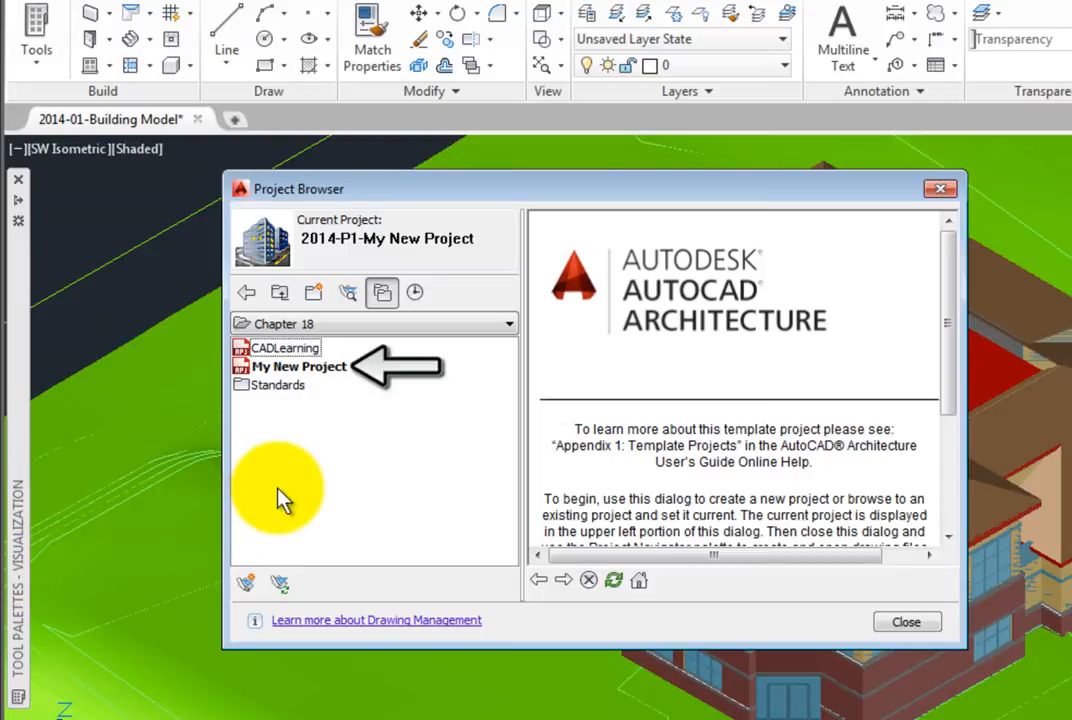
Select My New Project in Project Browser and bring up its context menu
left_click(300, 366)
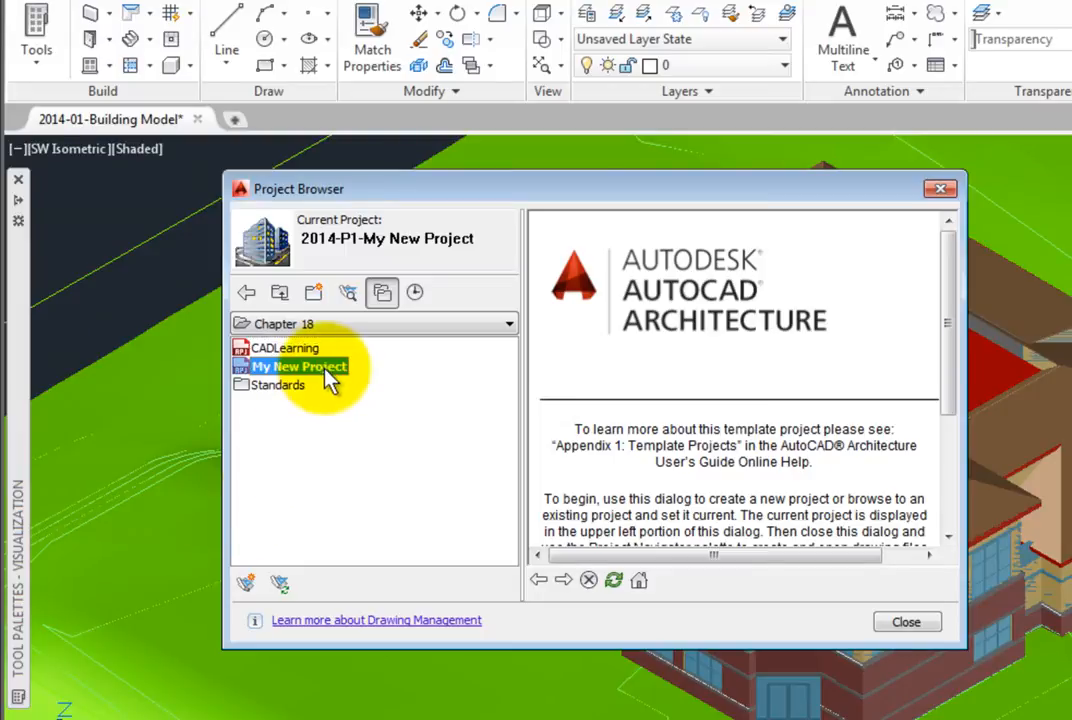
right_click(300, 366)
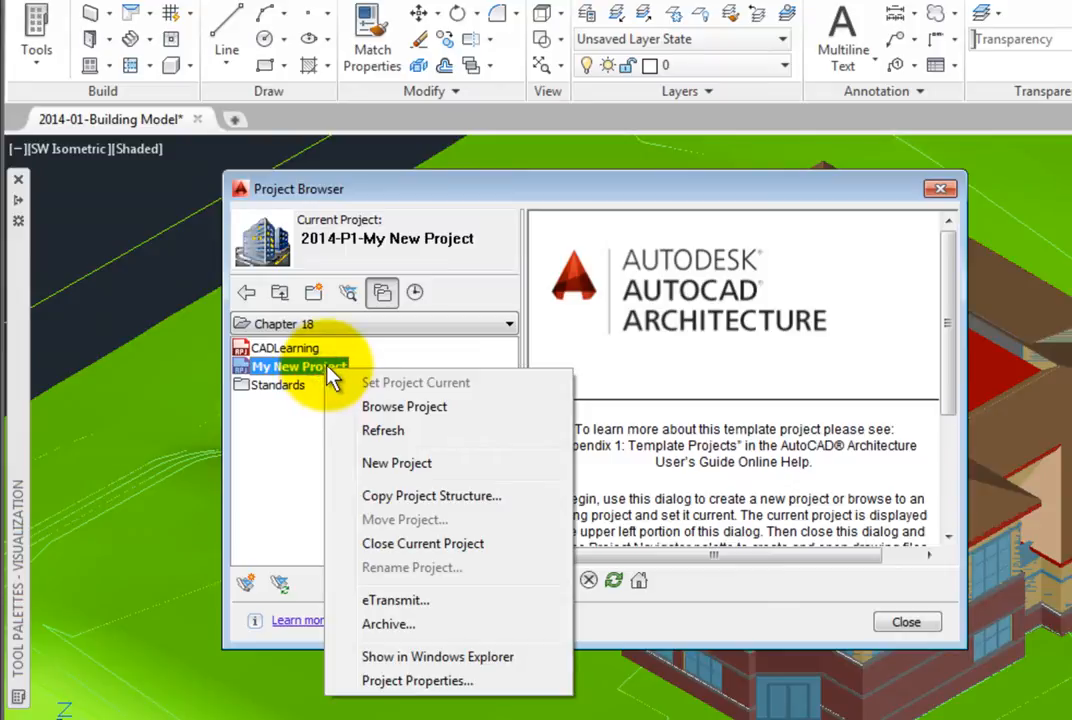
mouse_move(398, 388)
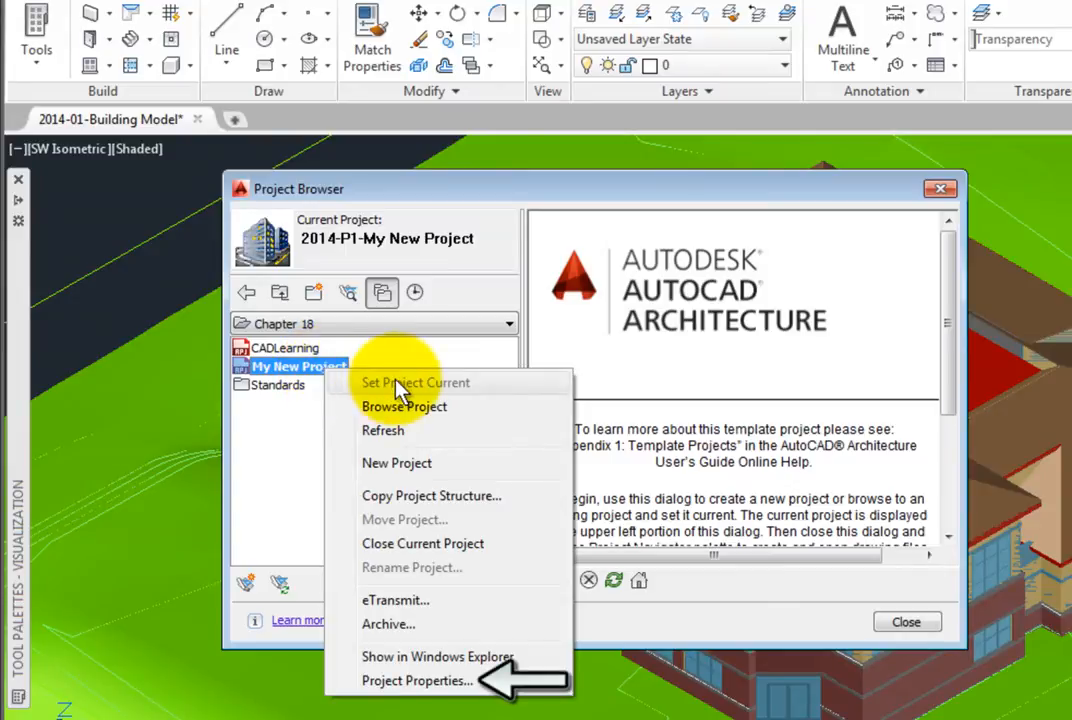
mouse_move(390, 680)
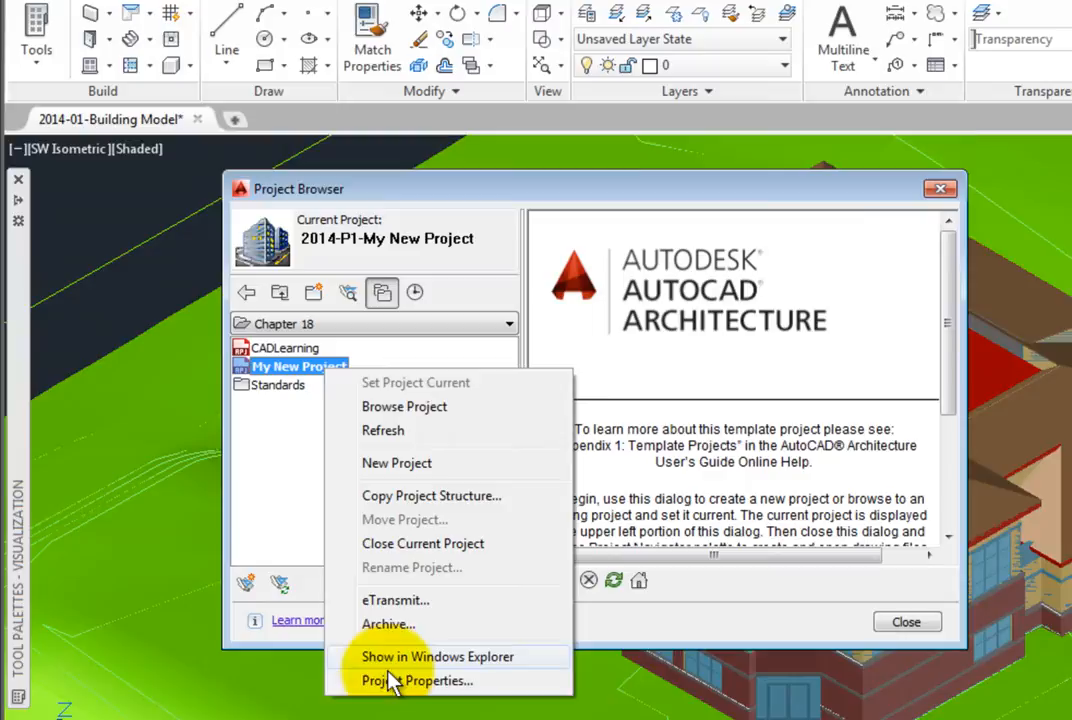
In Project Properties, set Prefix Filenames with Project Number to Yes and expand Advanced and Templates
left_click(414, 680)
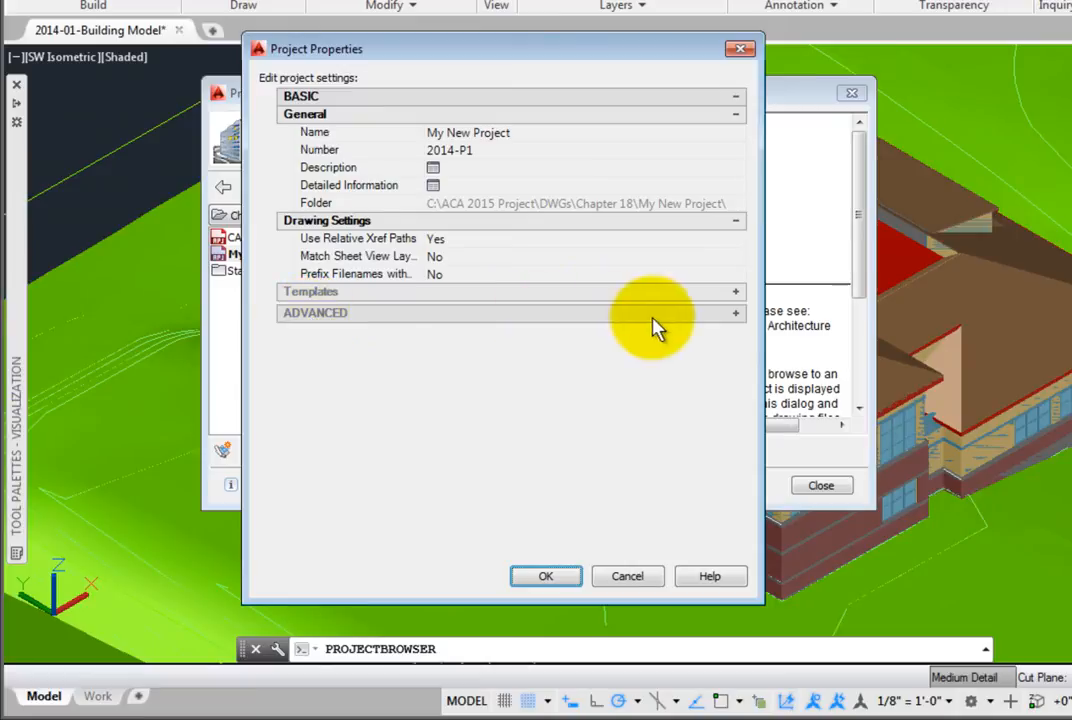
left_click(736, 312)
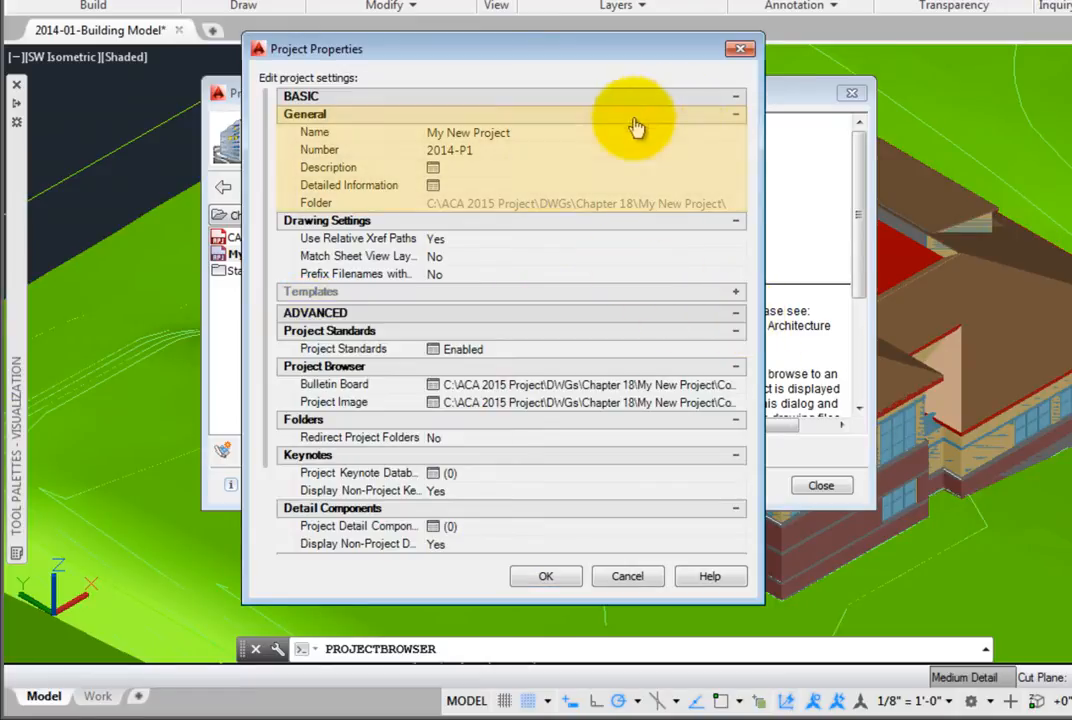
mouse_move(540, 164)
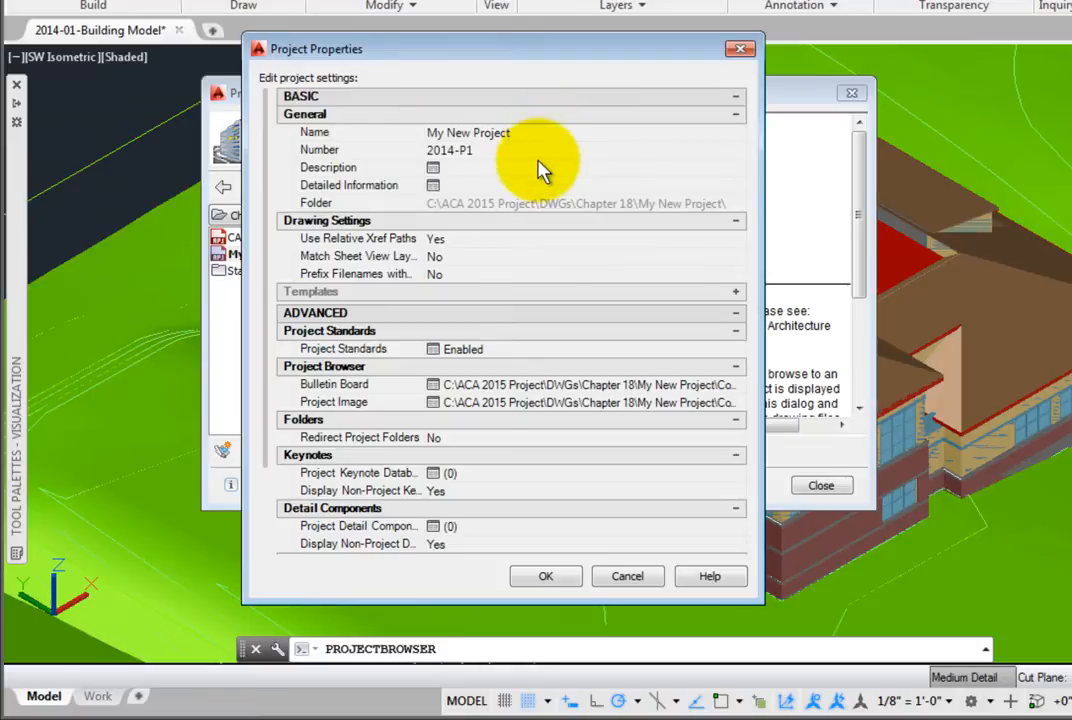
mouse_move(540, 200)
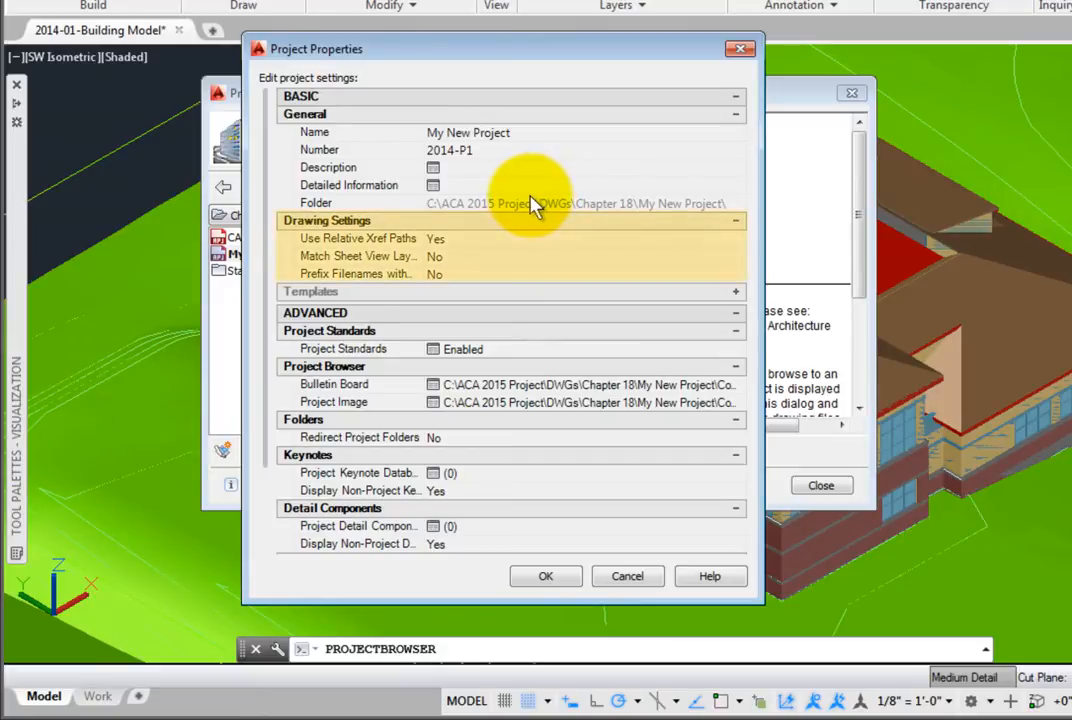
mouse_move(500, 244)
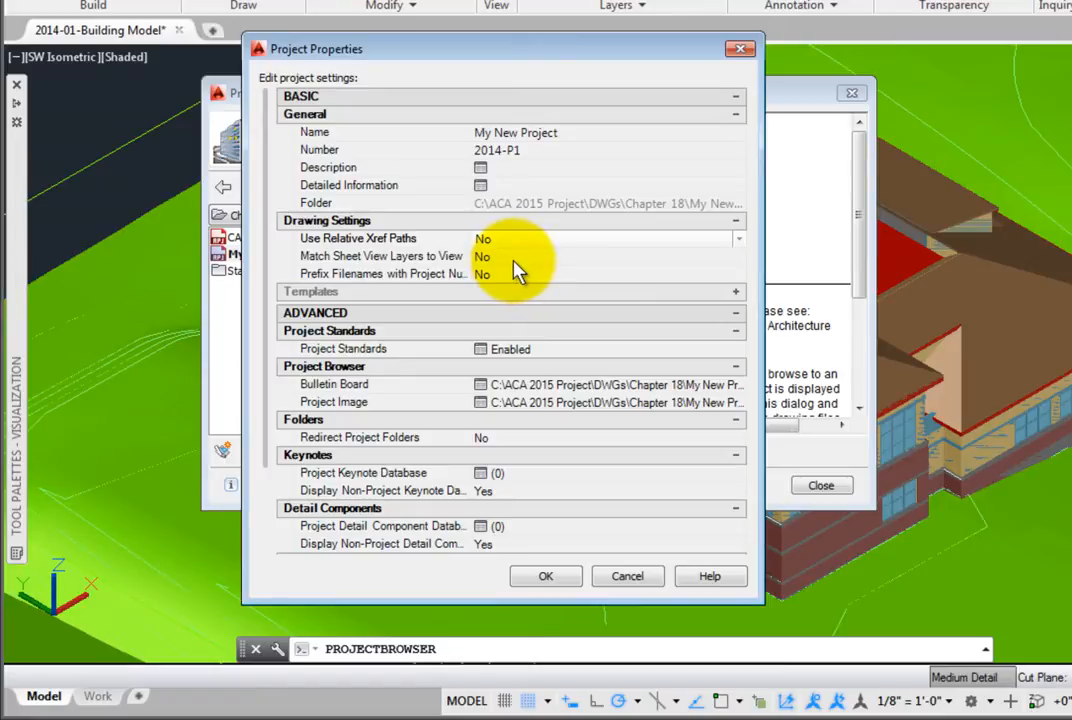
mouse_move(520, 284)
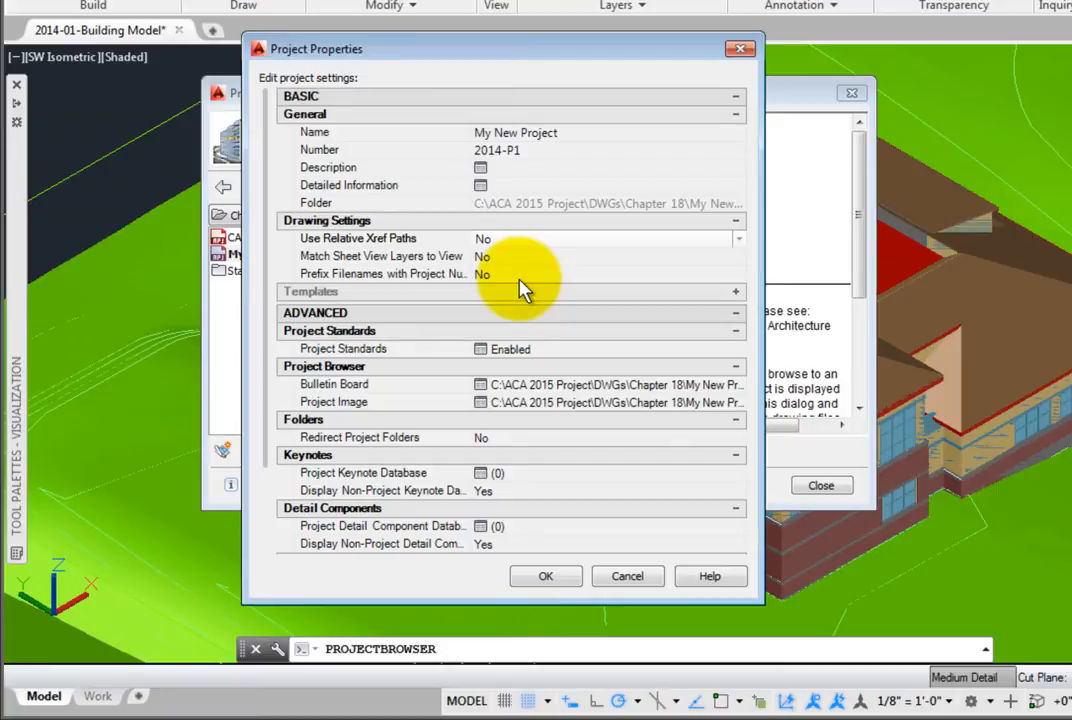
left_click(738, 274)
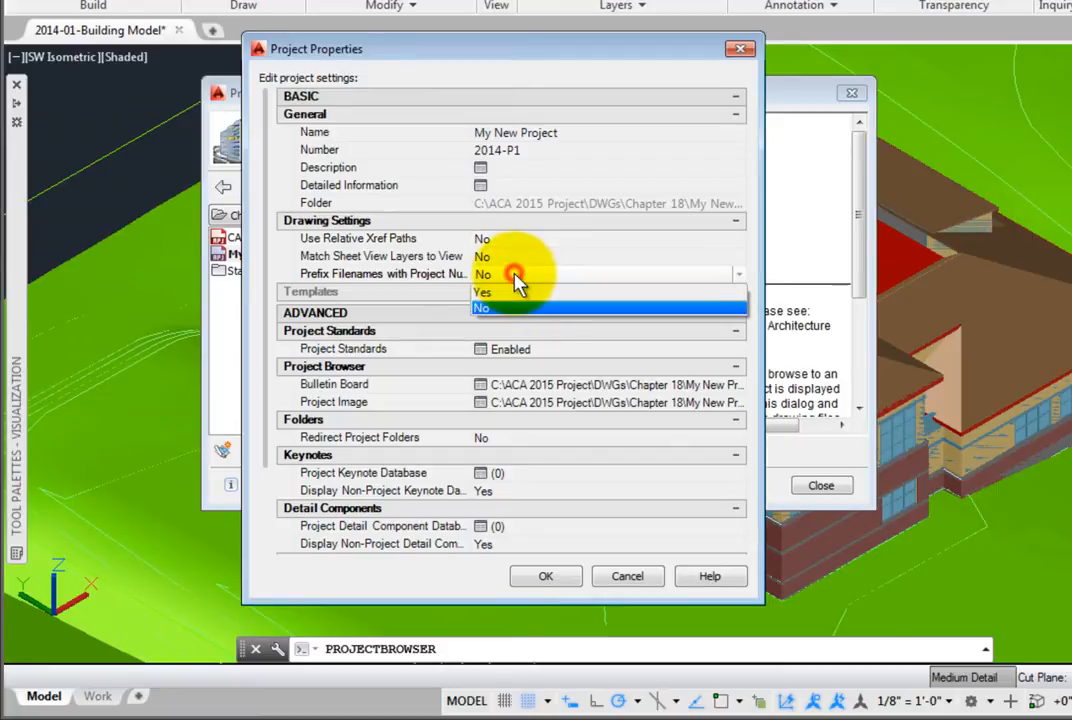
left_click(482, 292)
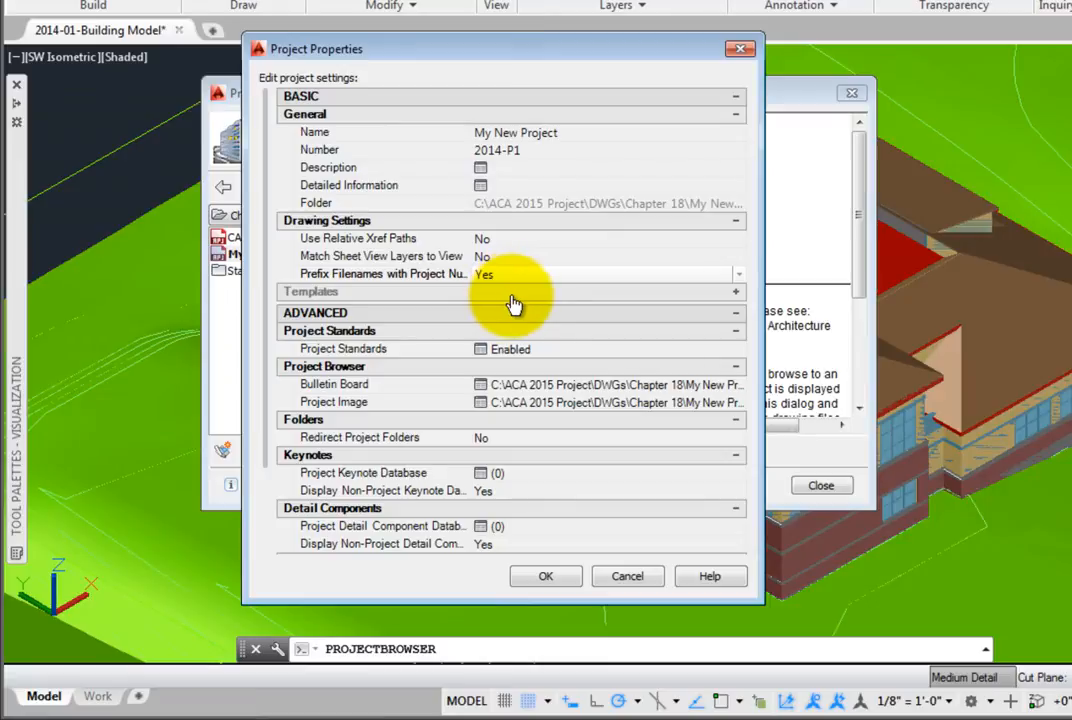
mouse_move(356, 328)
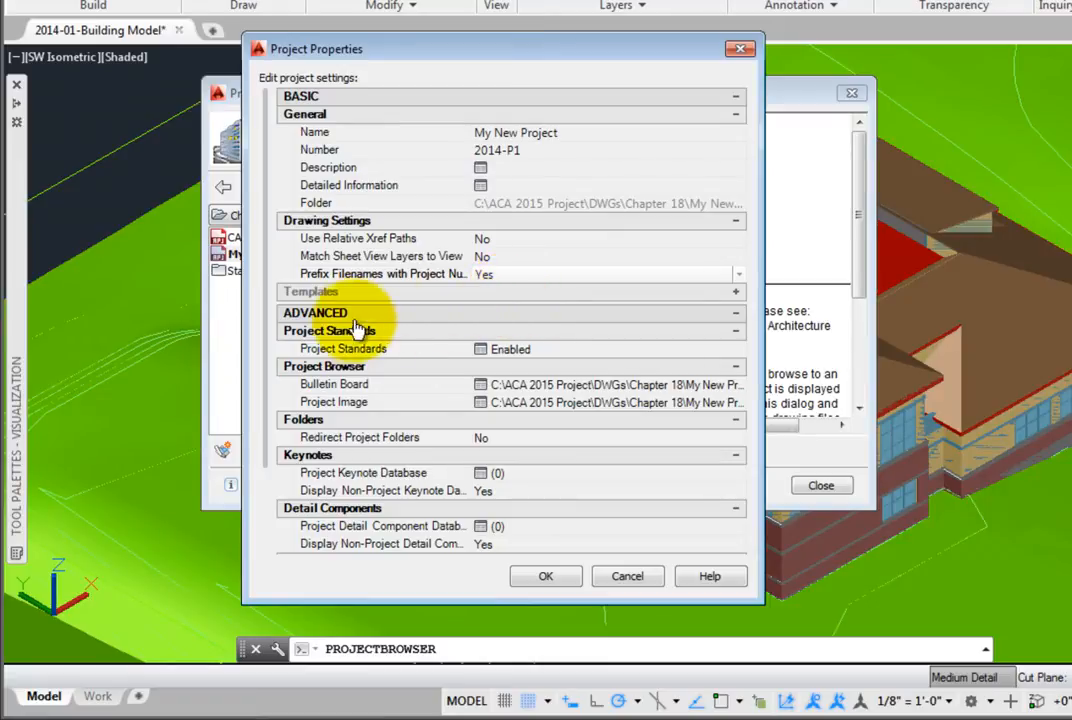
mouse_move(276, 352)
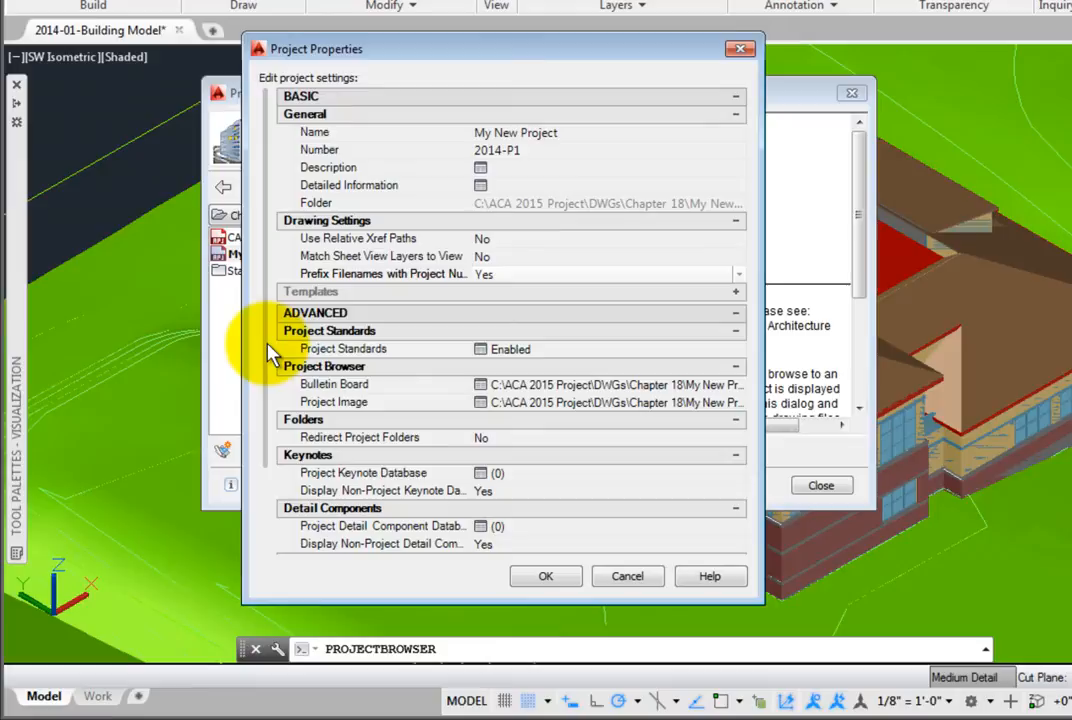
mouse_move(550, 344)
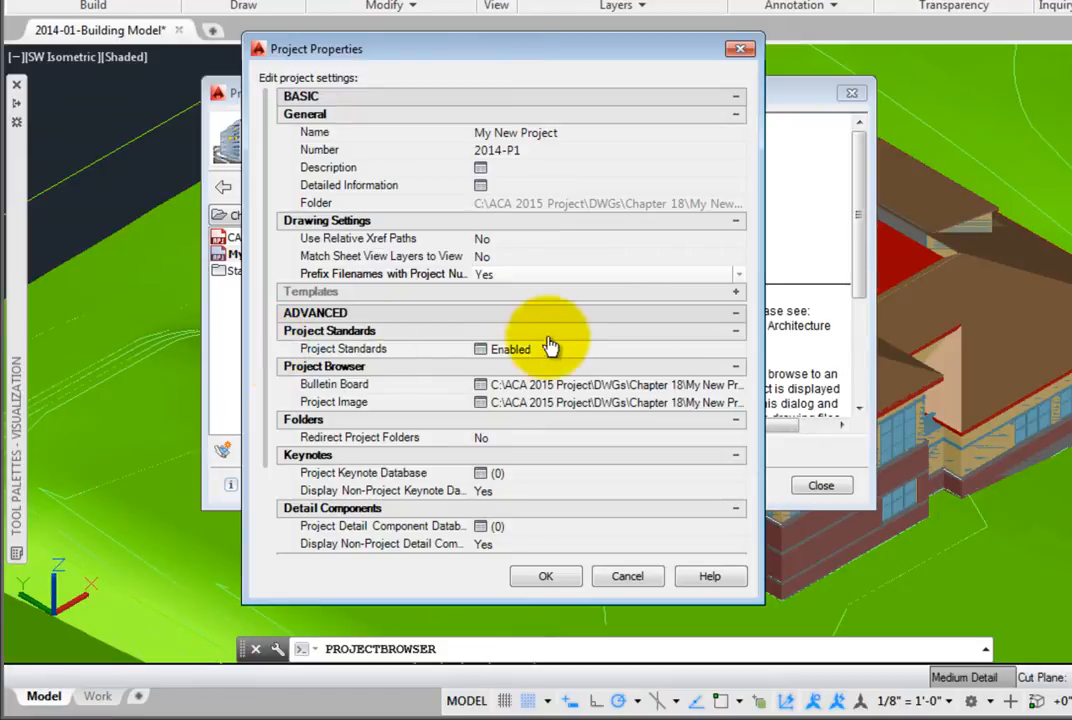
left_click(736, 292)
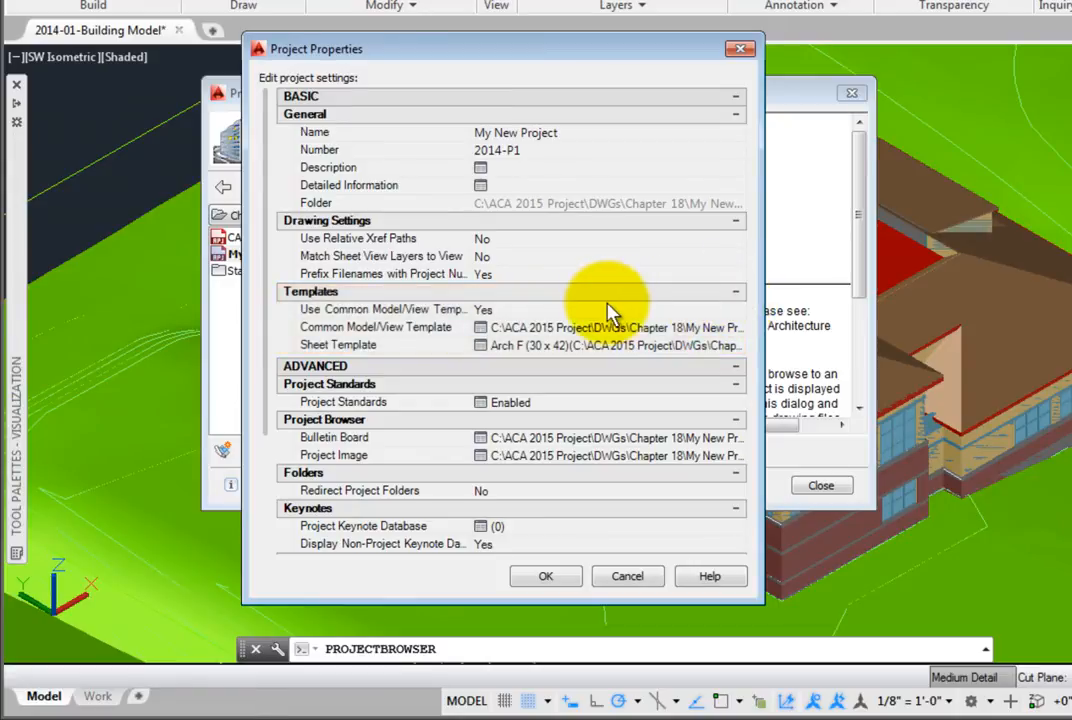
mouse_move(544, 322)
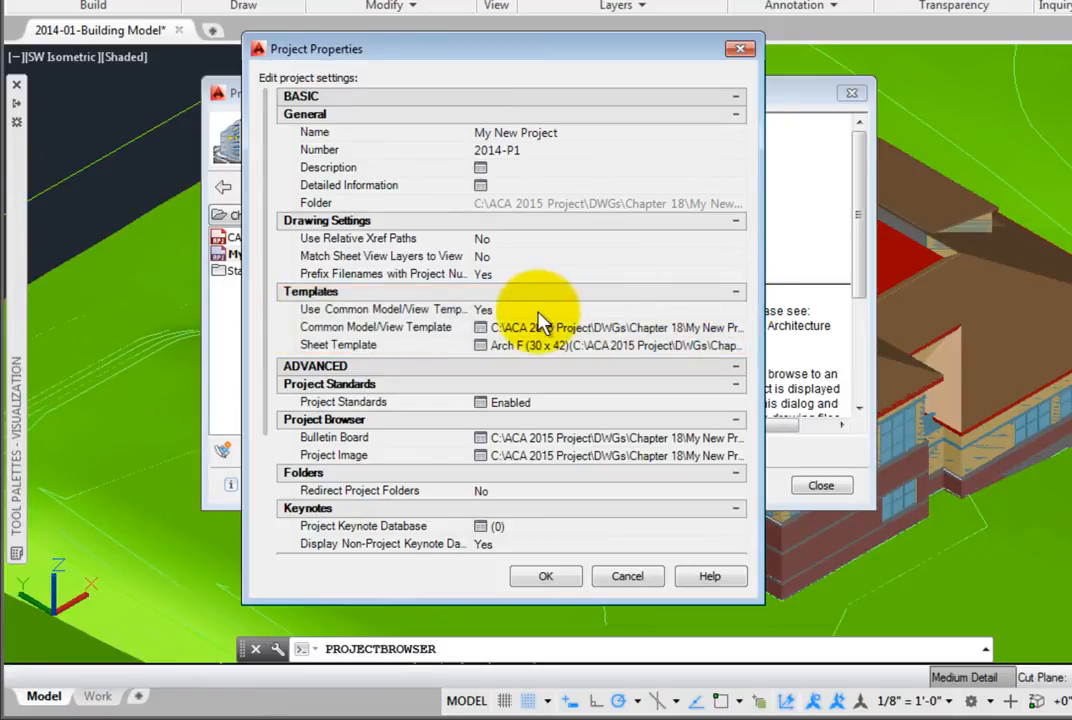
mouse_move(670, 336)
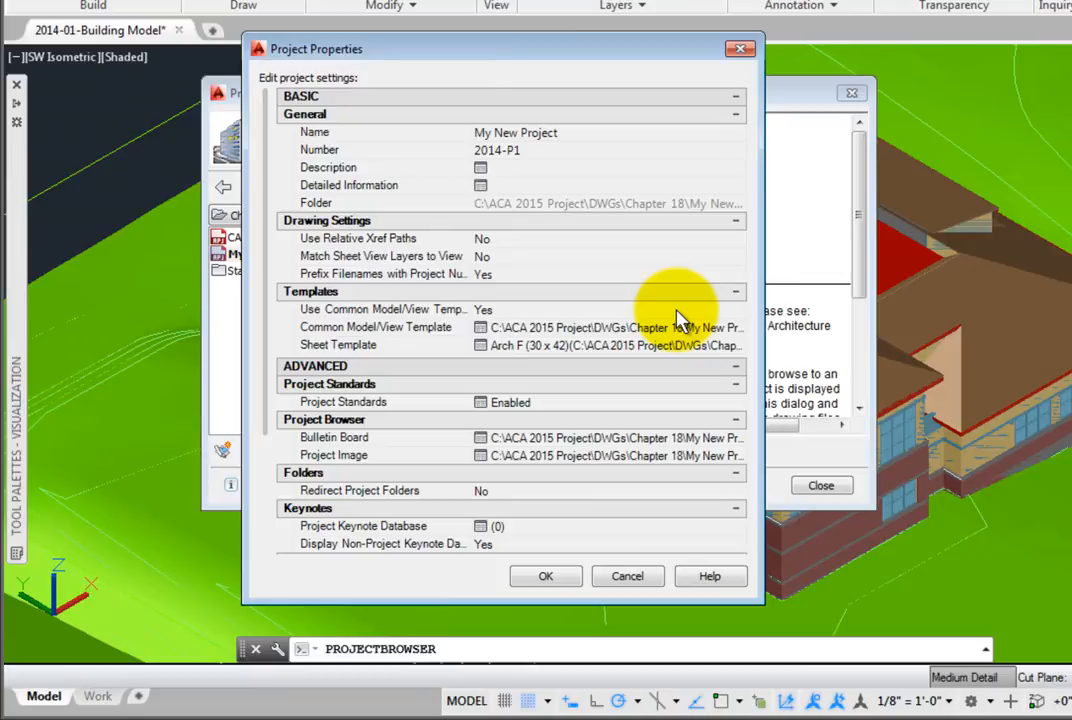
left_click(344, 402)
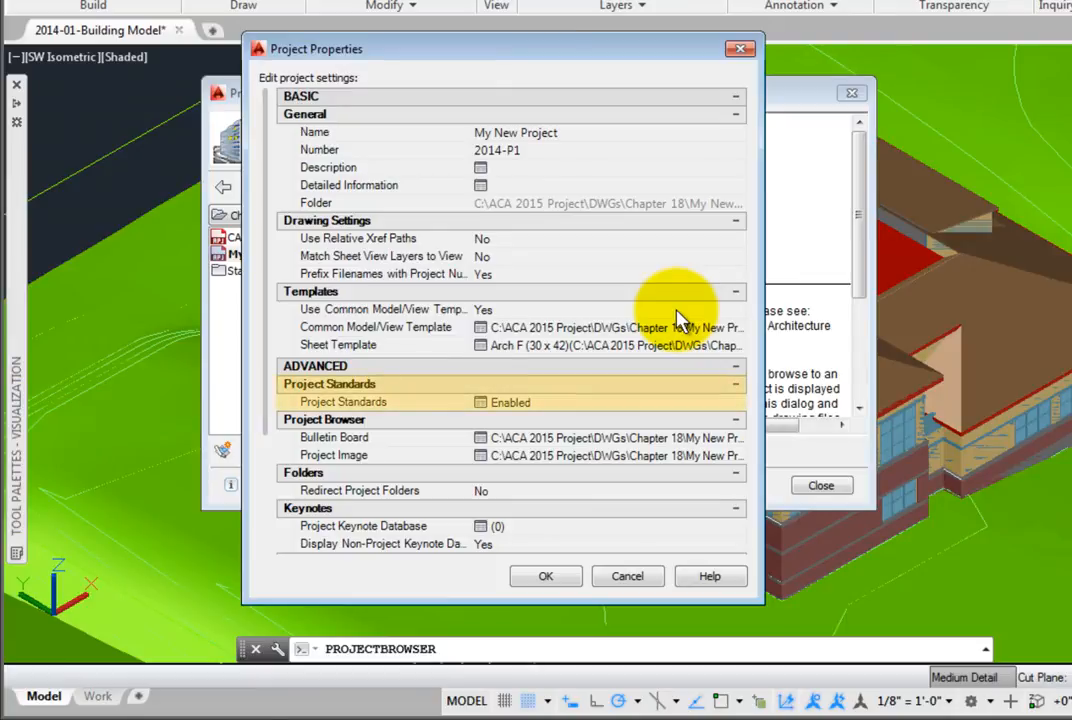
mouse_move(264, 424)
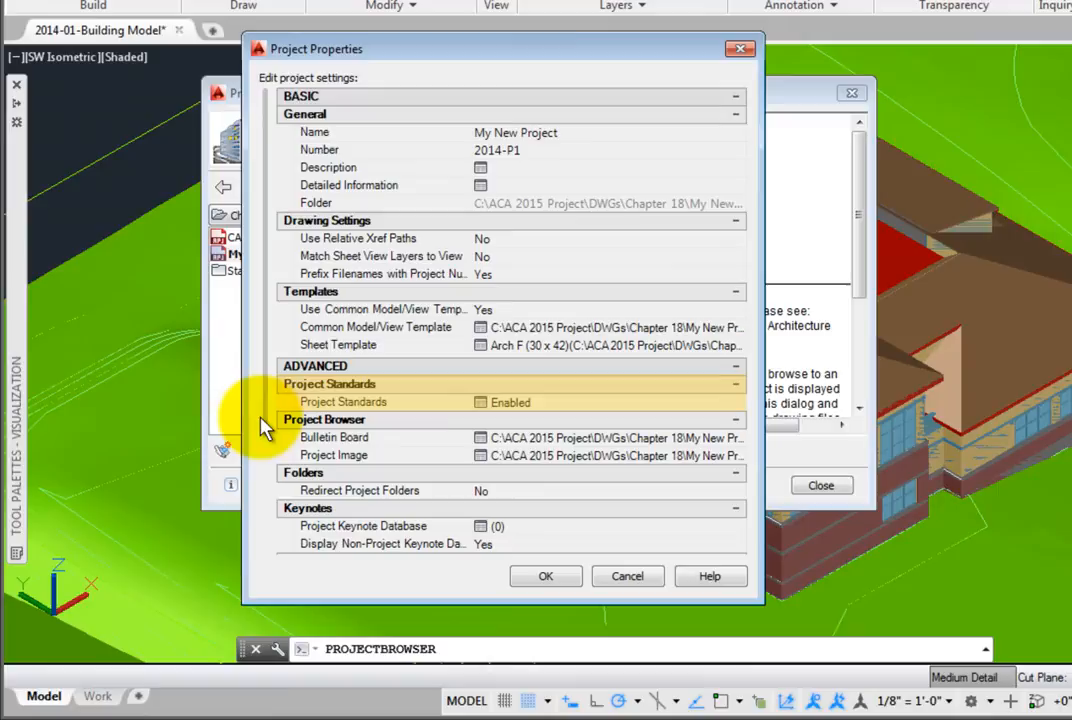
scroll("down", 3)
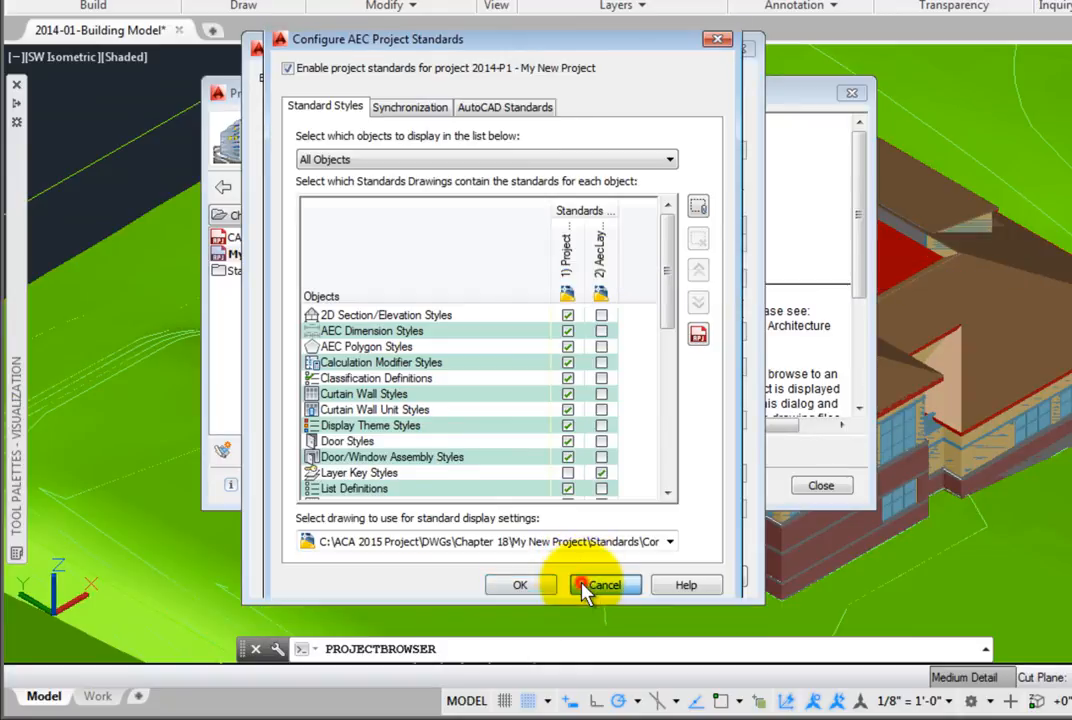
left_click(604, 584)
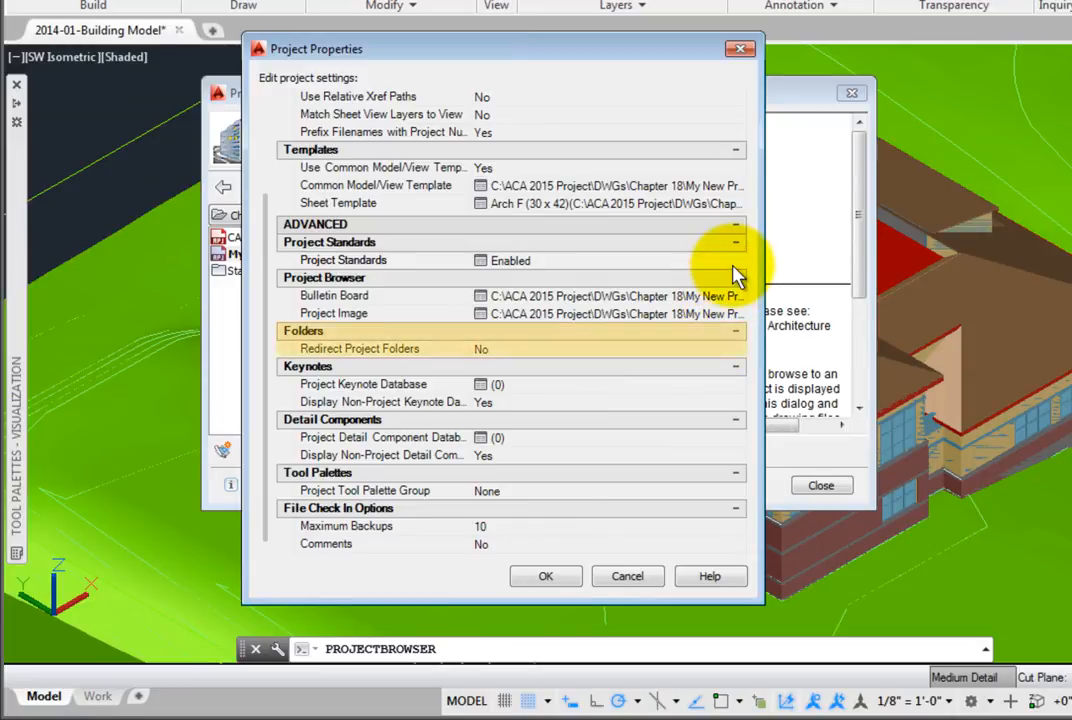
mouse_move(704, 364)
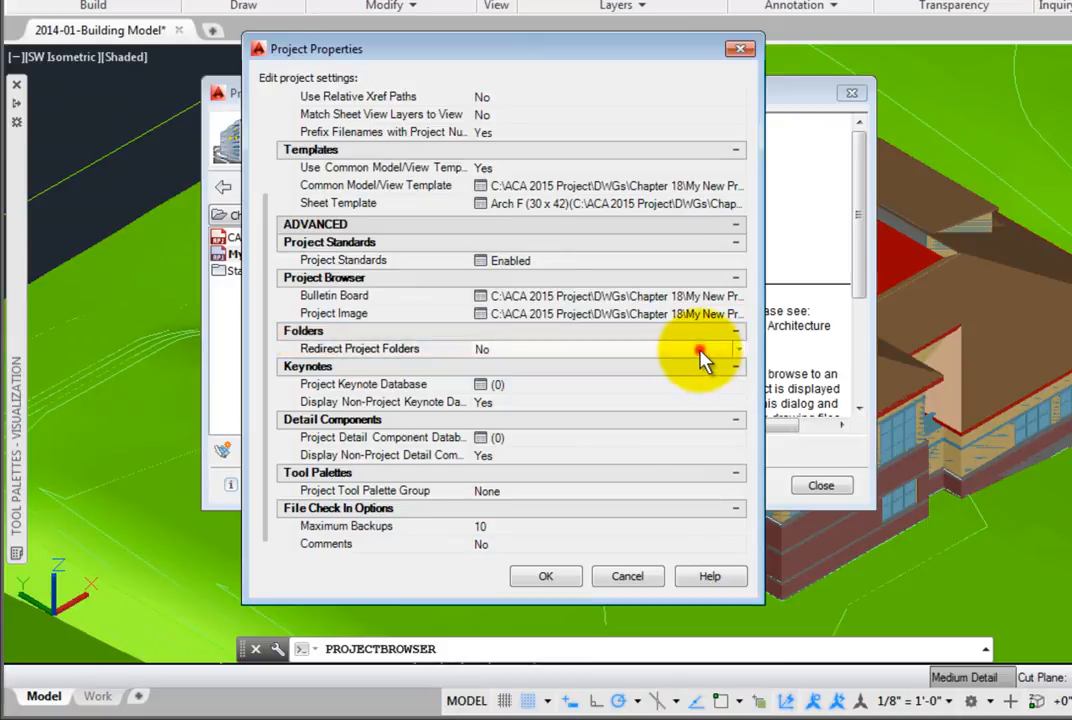
mouse_move(710, 358)
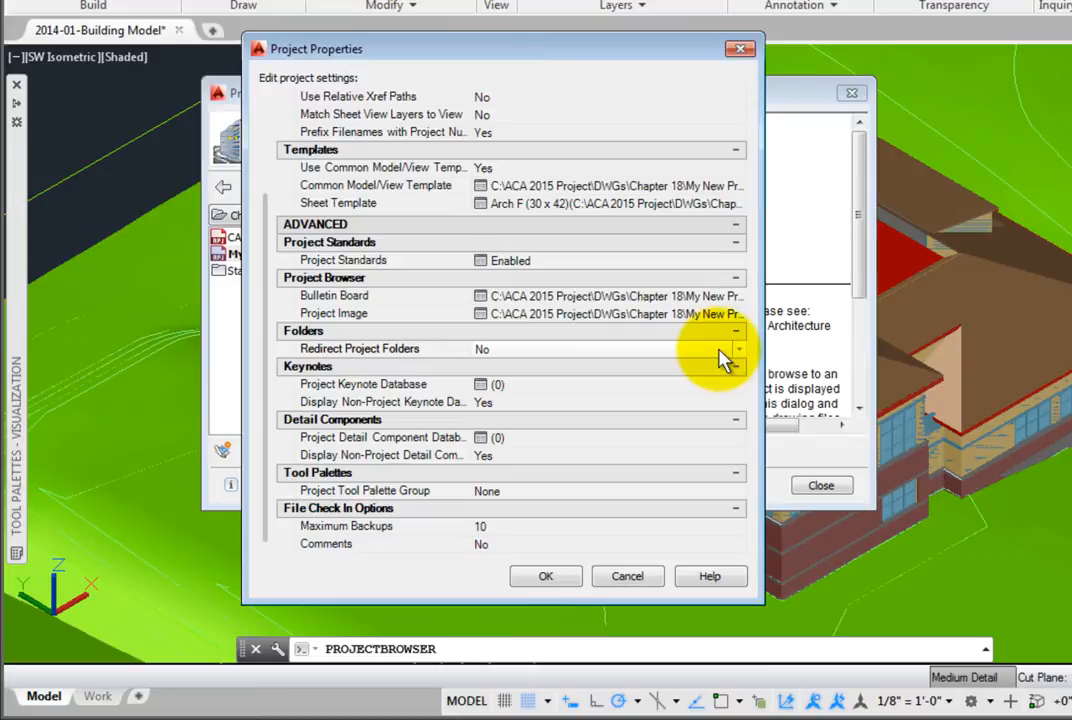
mouse_move(724, 362)
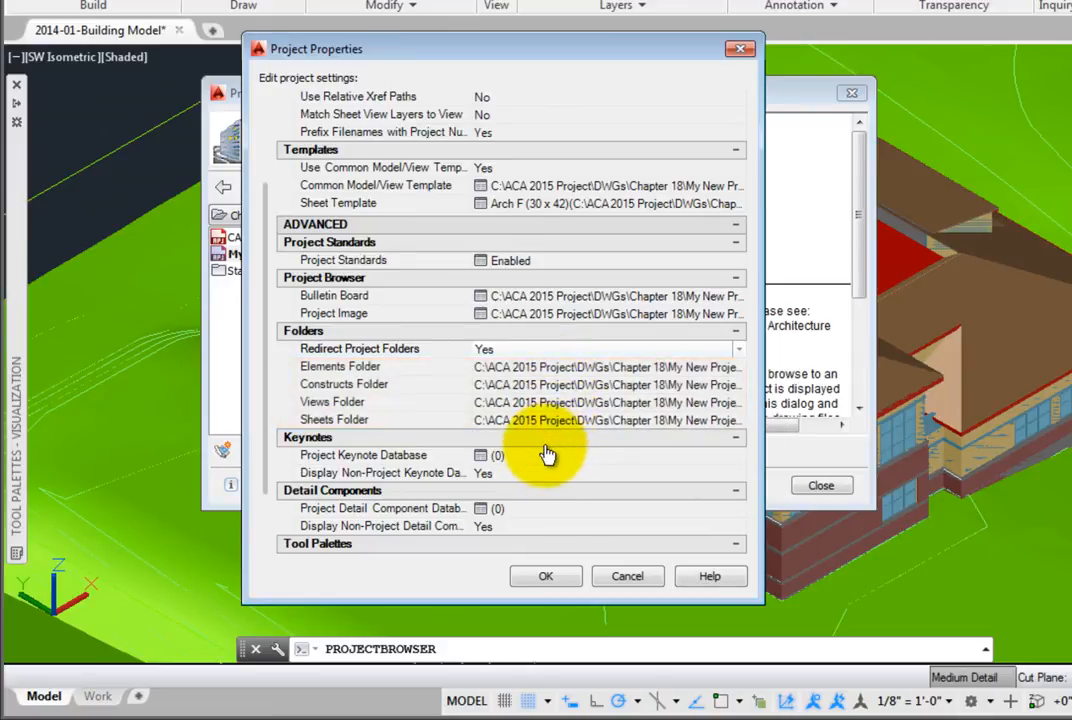
mouse_move(736, 374)
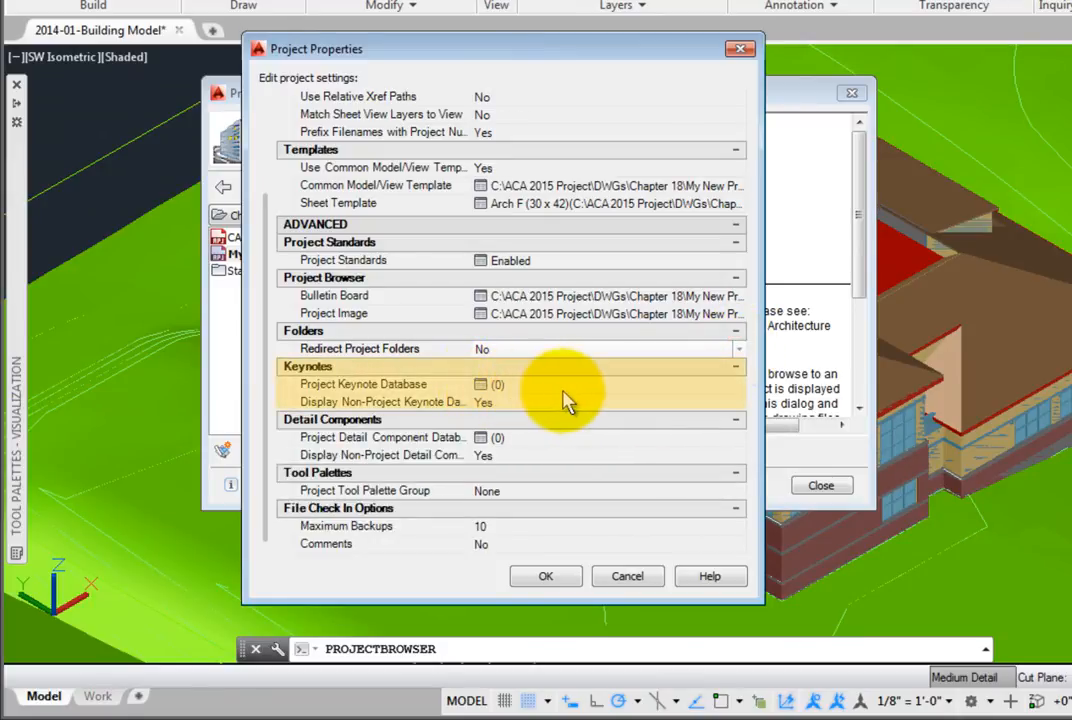
mouse_move(564, 410)
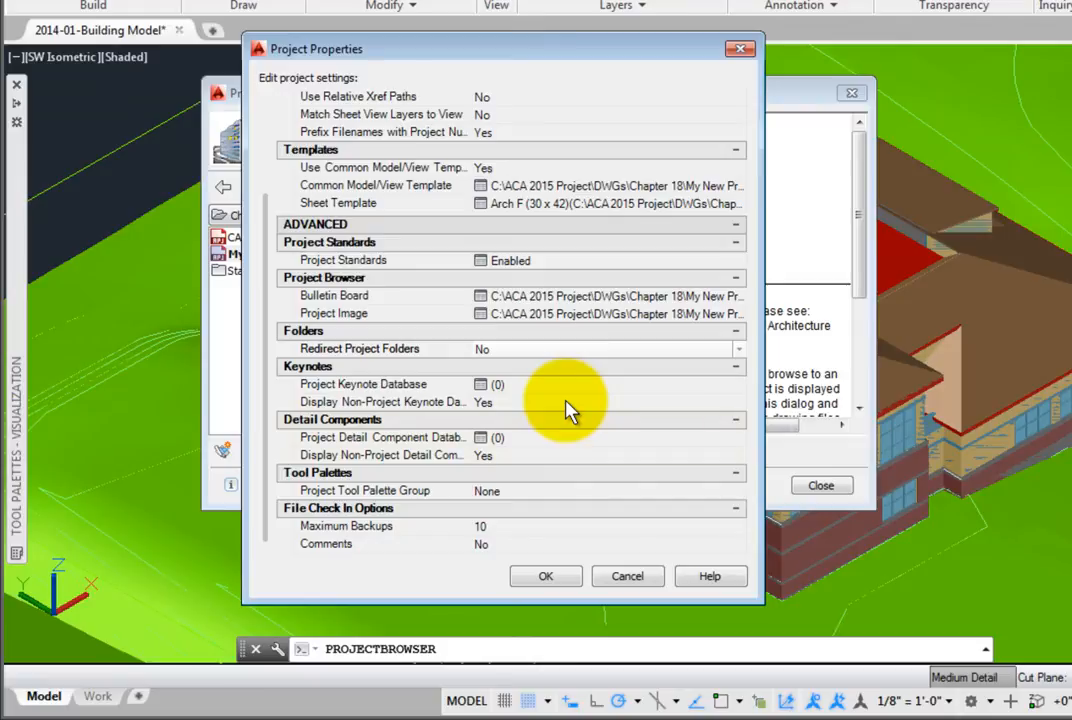
left_click(330, 420)
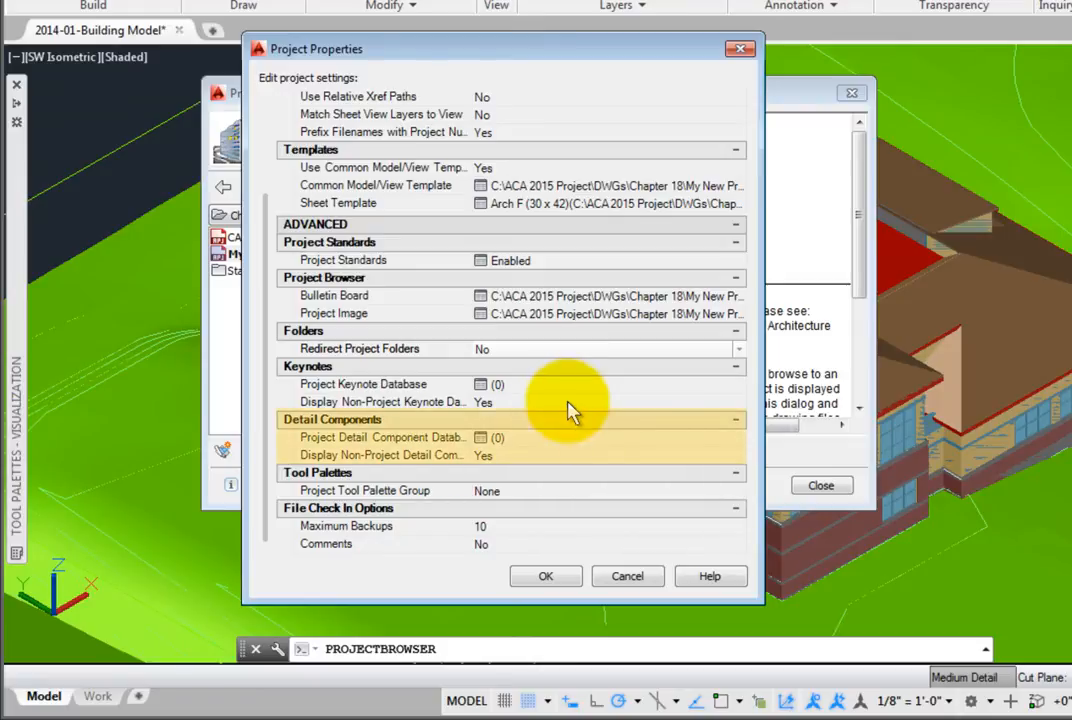
mouse_move(600, 470)
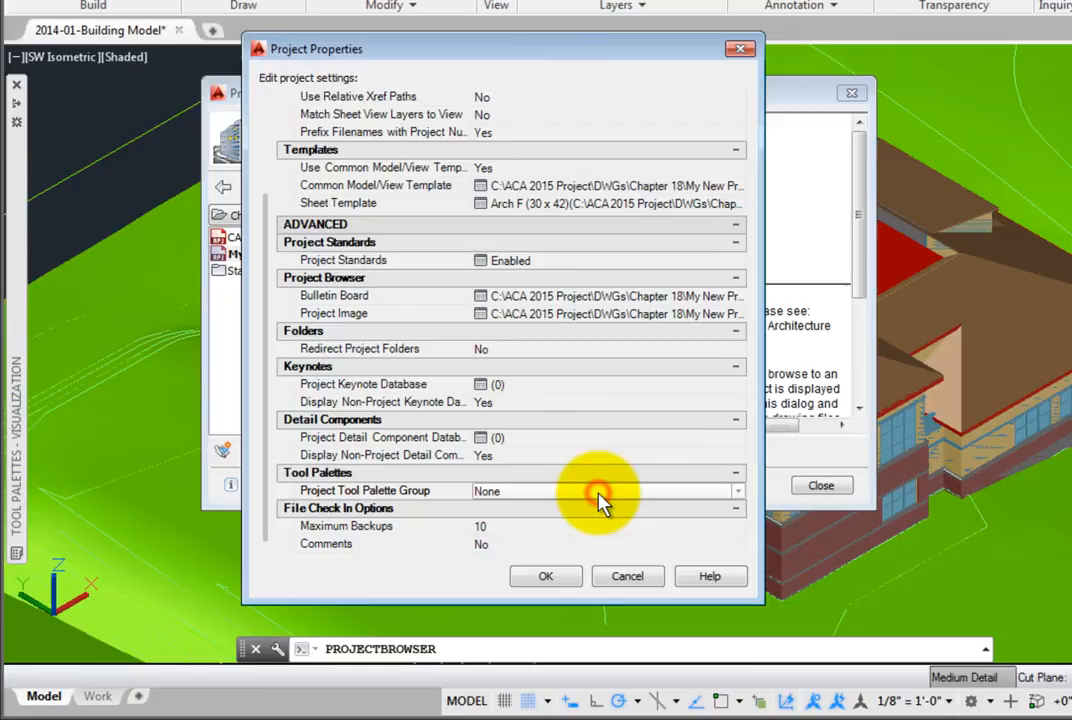
left_click(736, 492)
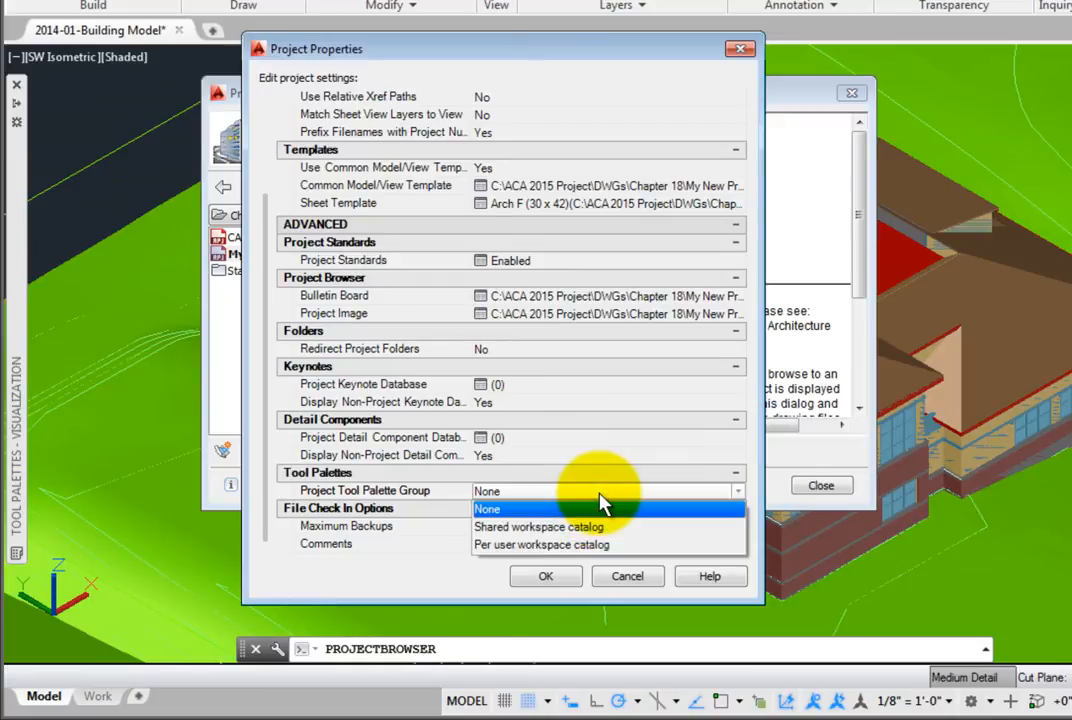
mouse_move(608, 544)
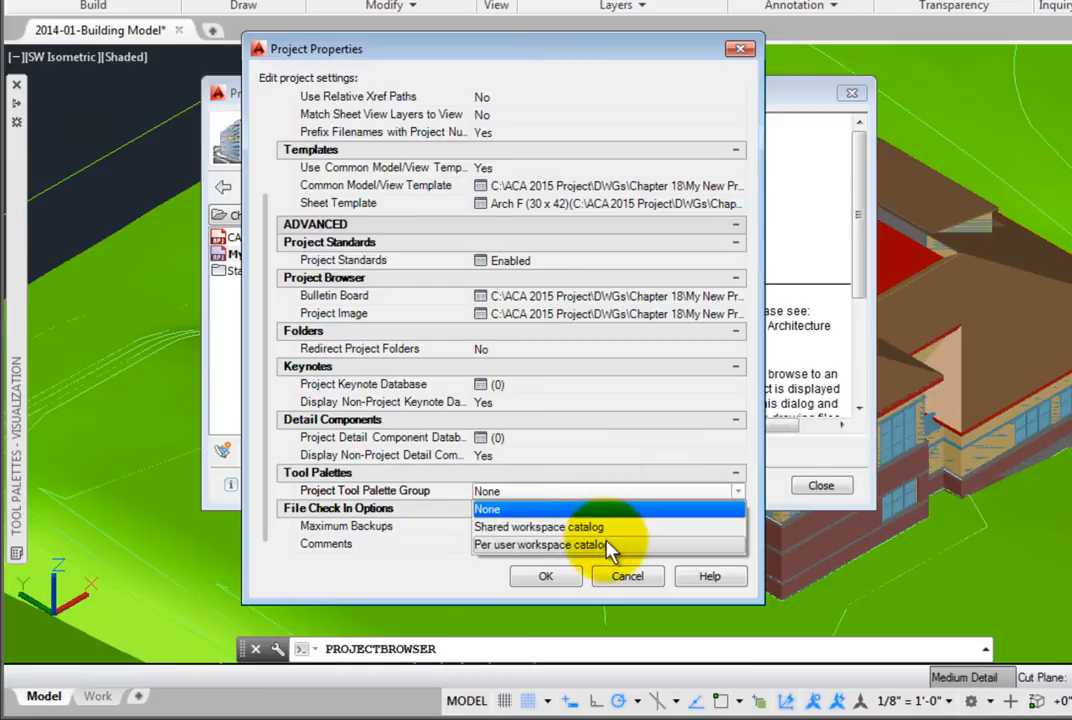
left_click(488, 510)
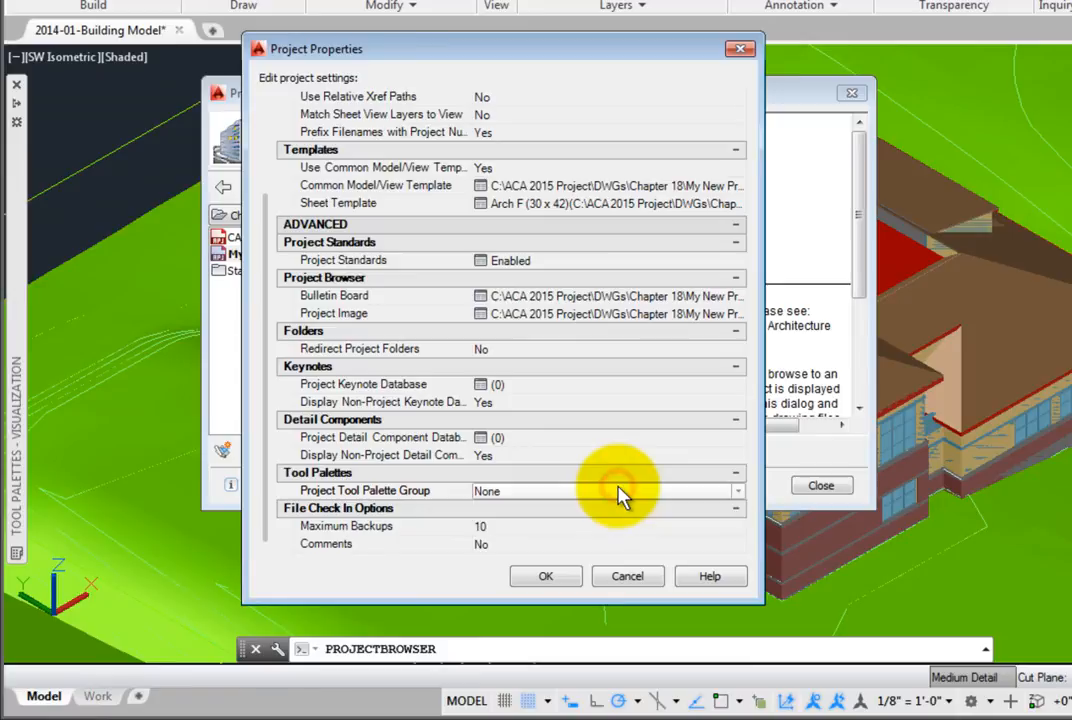
mouse_move(610, 540)
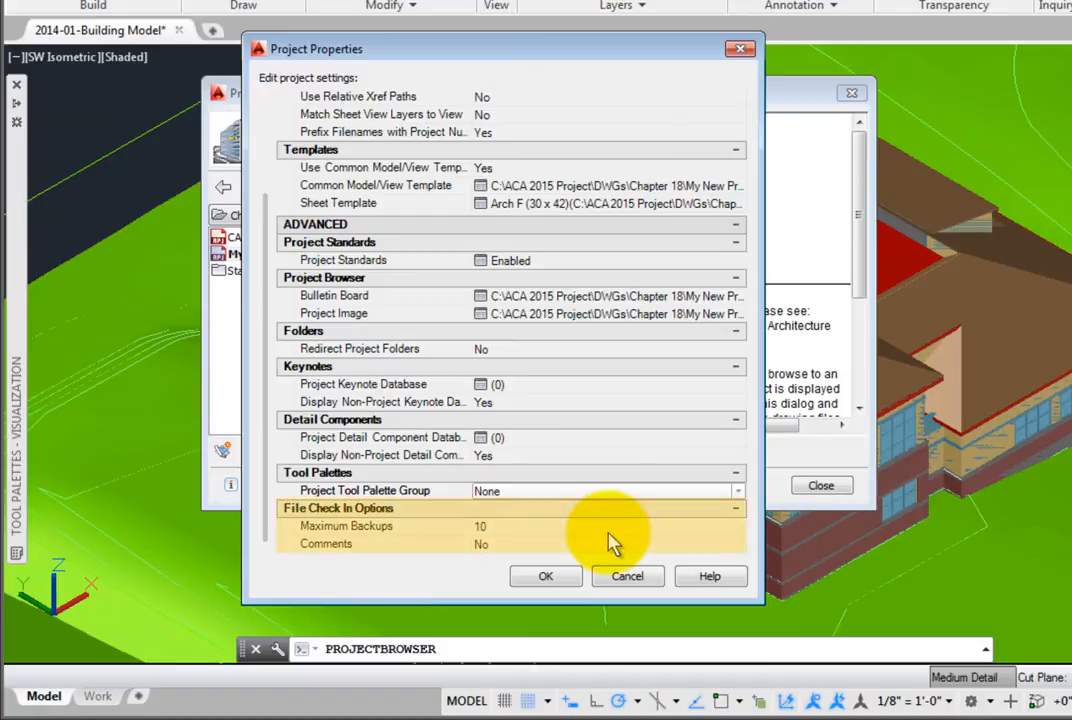
mouse_move(536, 556)
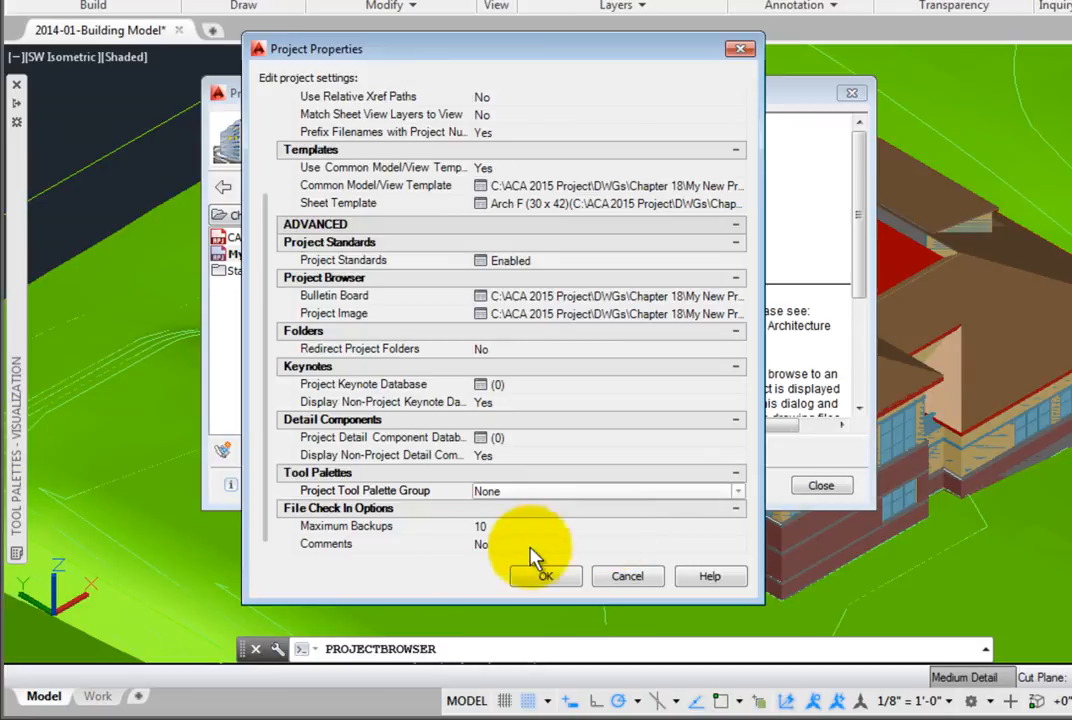
mouse_move(276, 540)
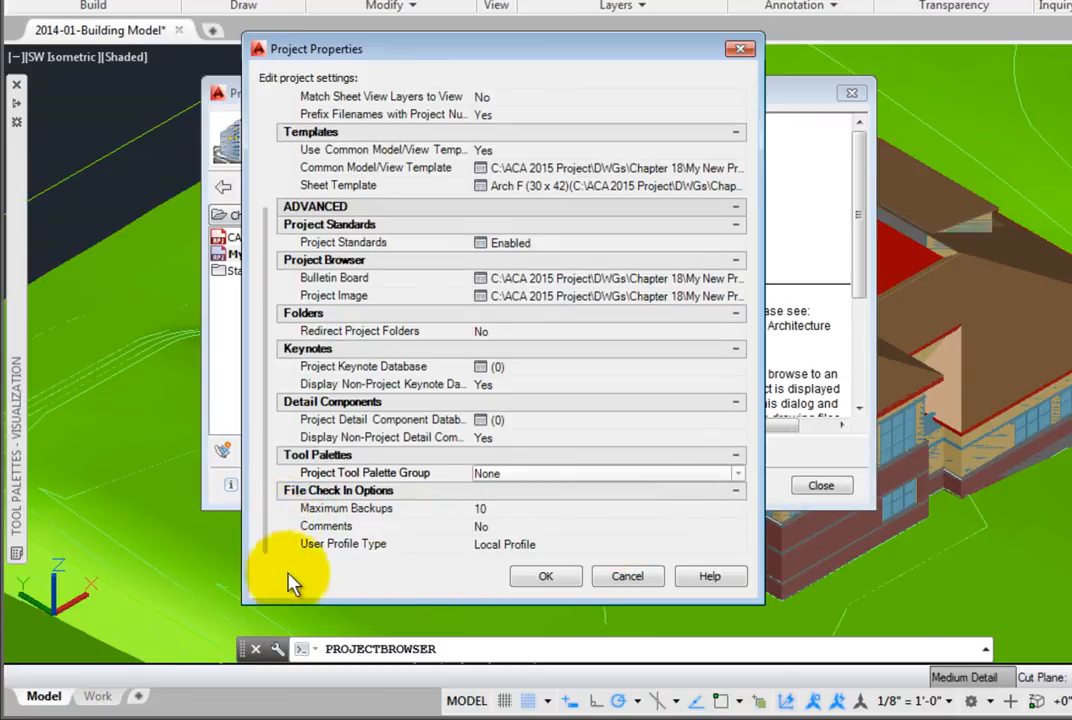
mouse_move(470, 576)
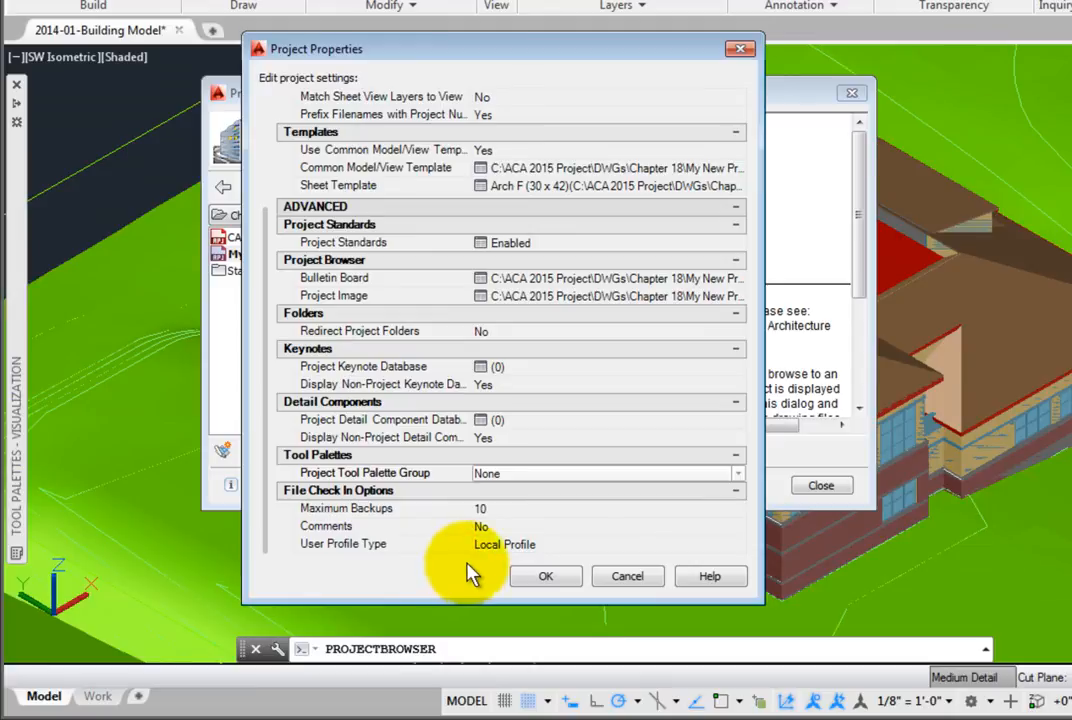
mouse_move(650, 544)
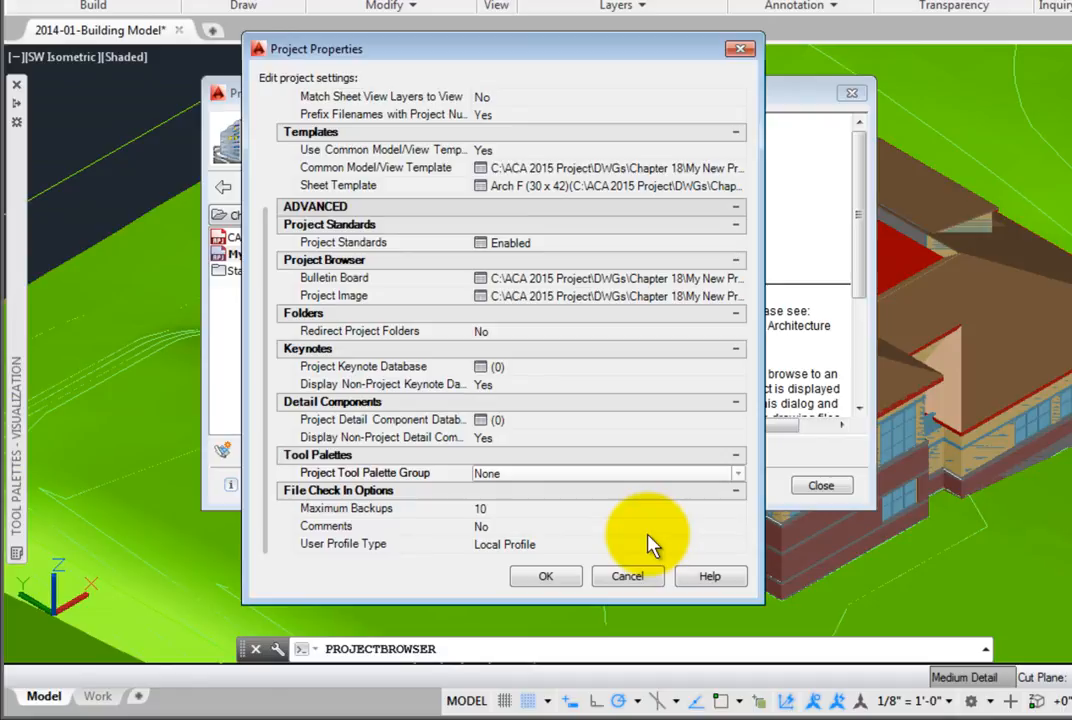
mouse_move(656, 544)
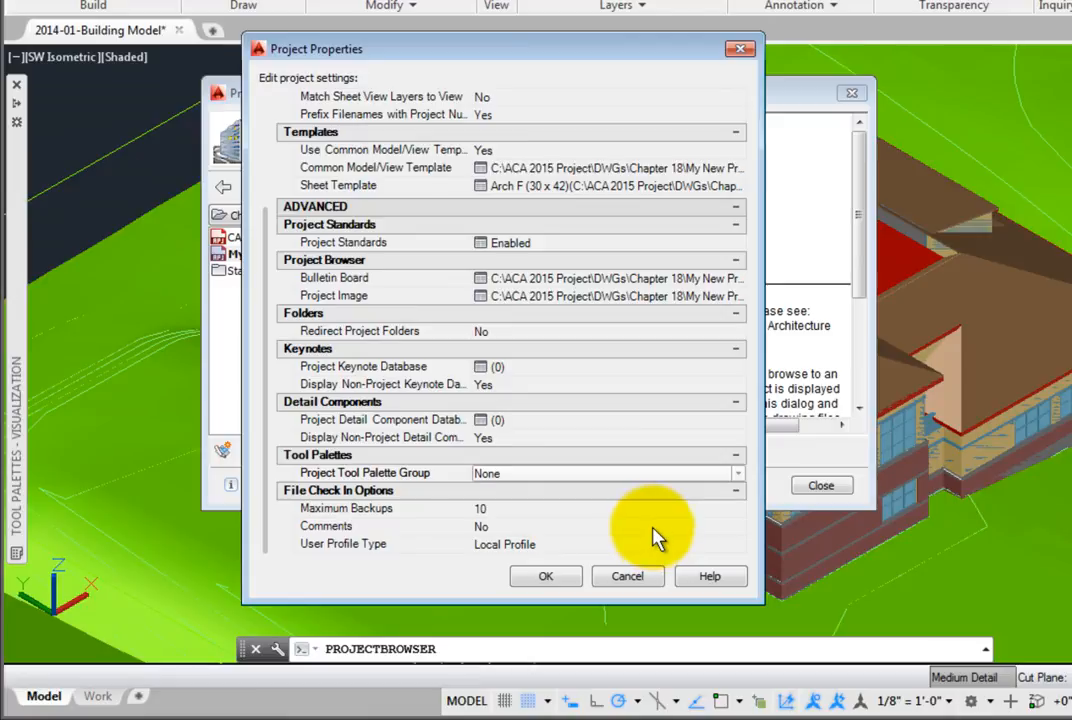
mouse_move(536, 516)
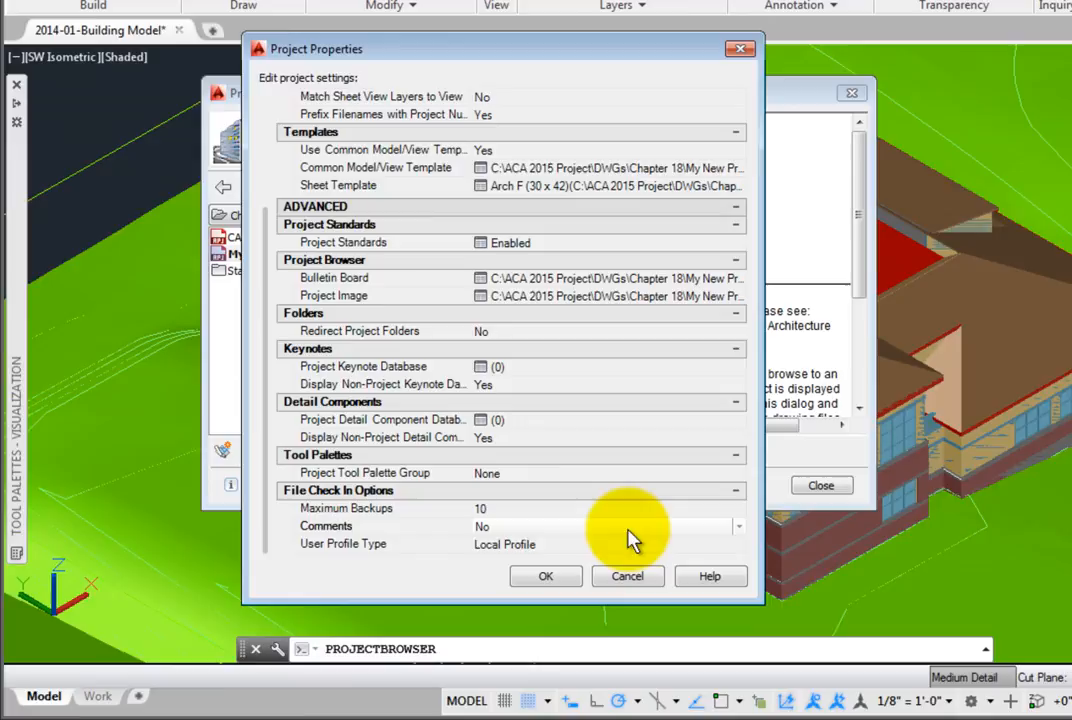
Set check-in Comments to Yes, keep Local Profile as user profile type, and apply the properties
left_click(738, 526)
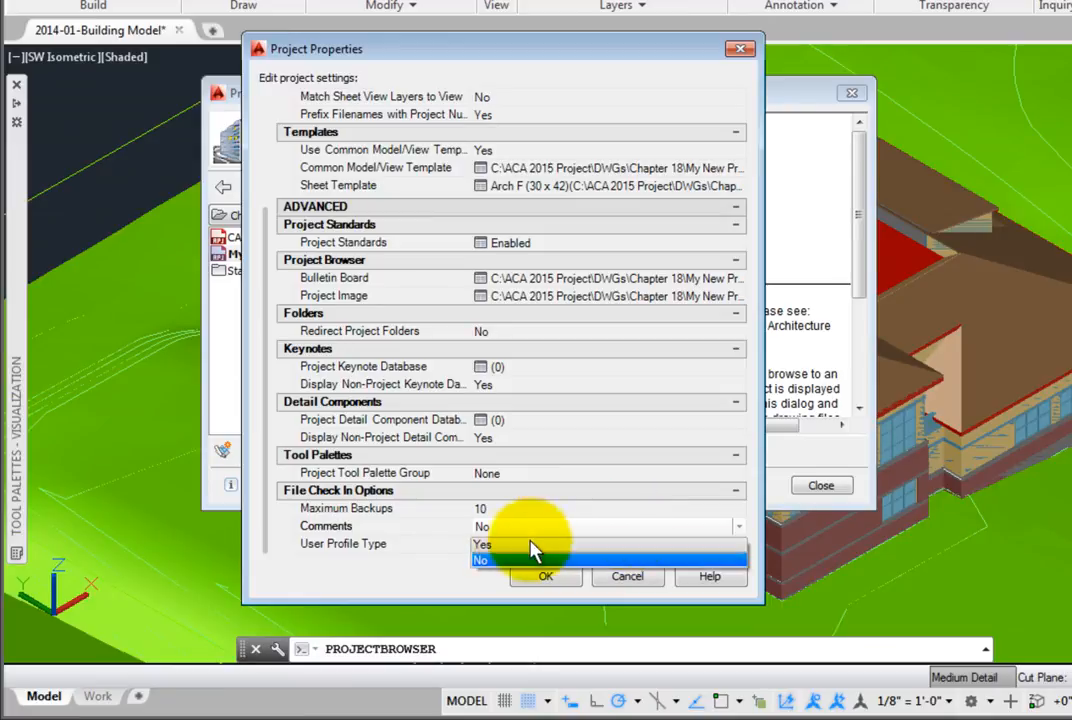
left_click(484, 544)
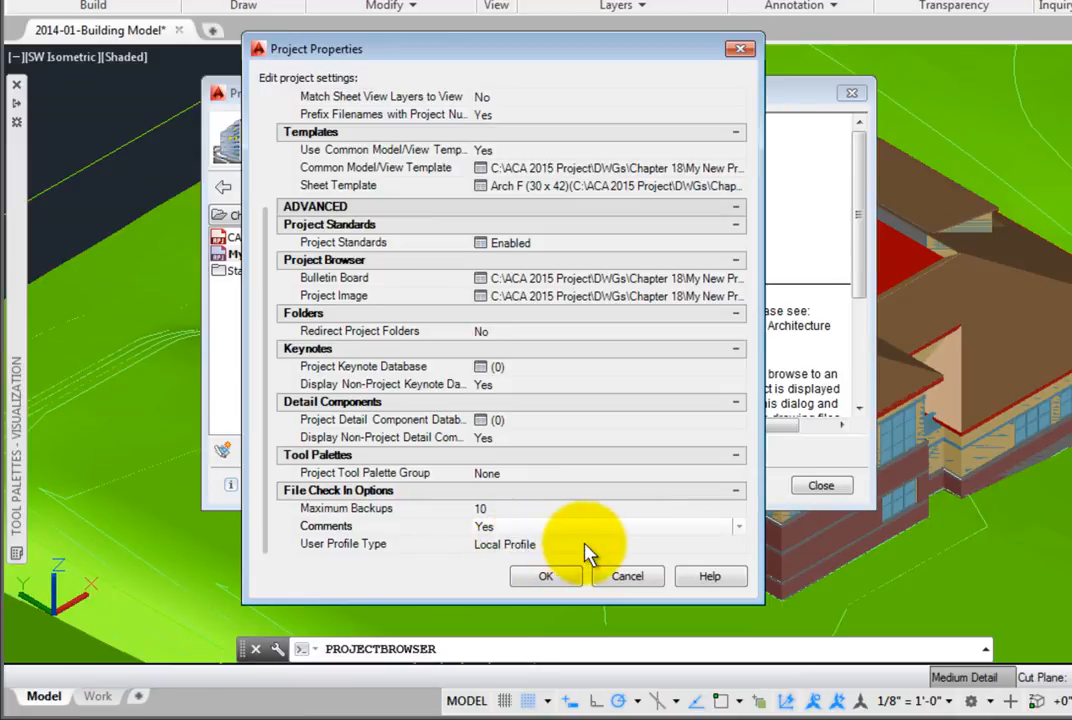
left_click(736, 544)
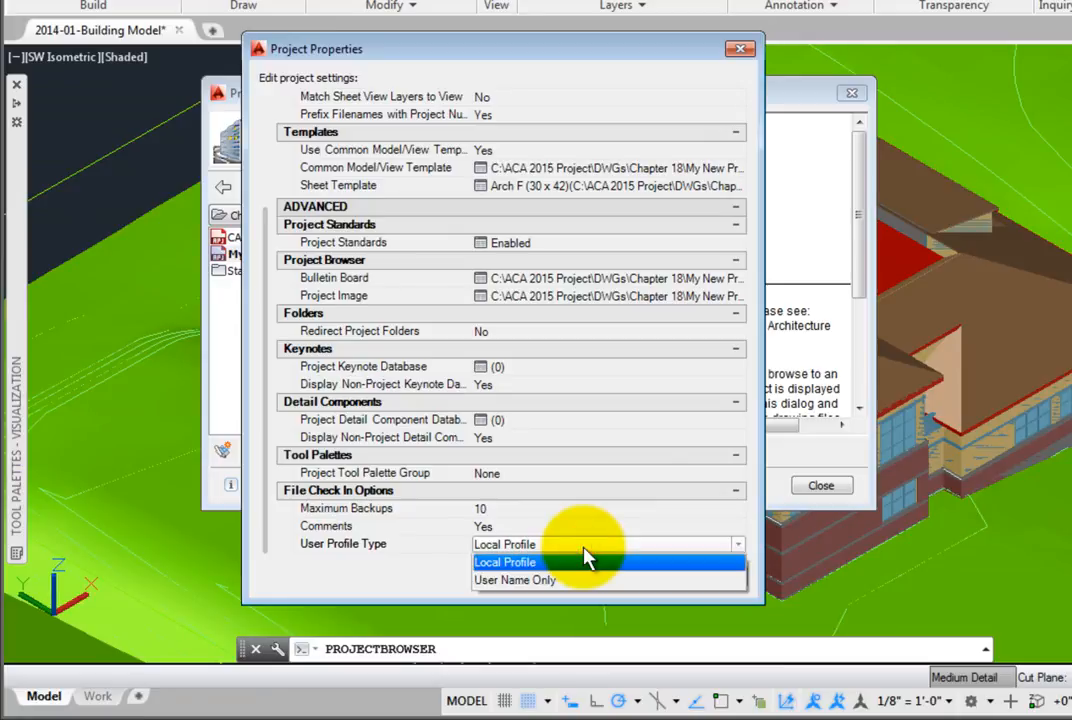
left_click(504, 560)
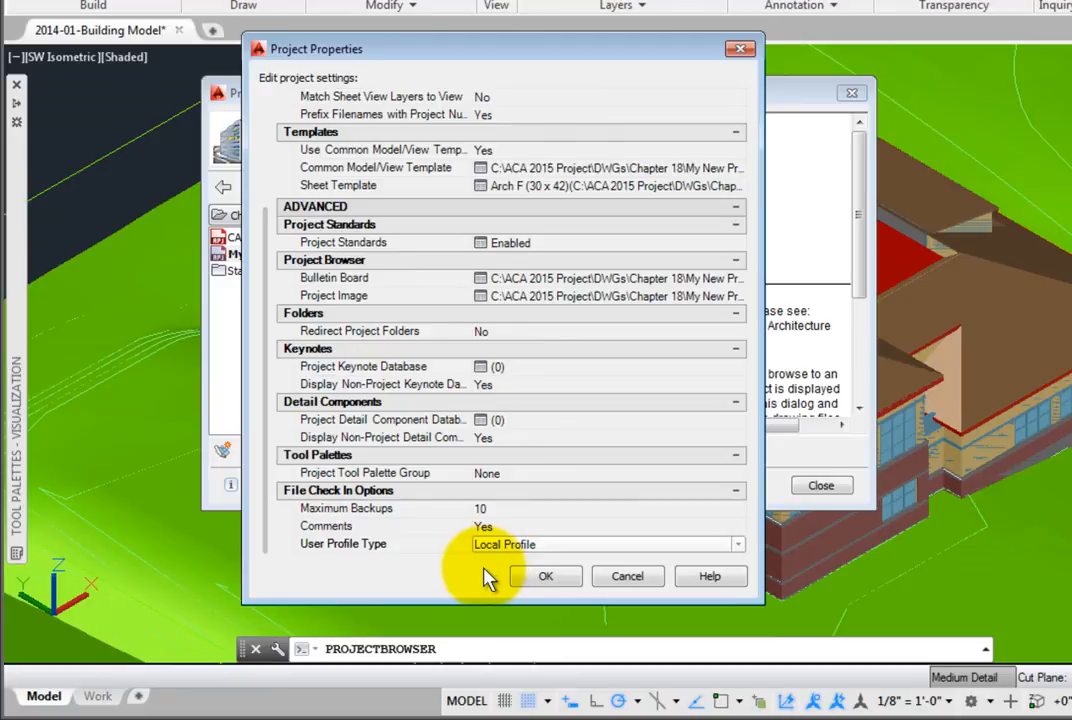
left_click(544, 576)
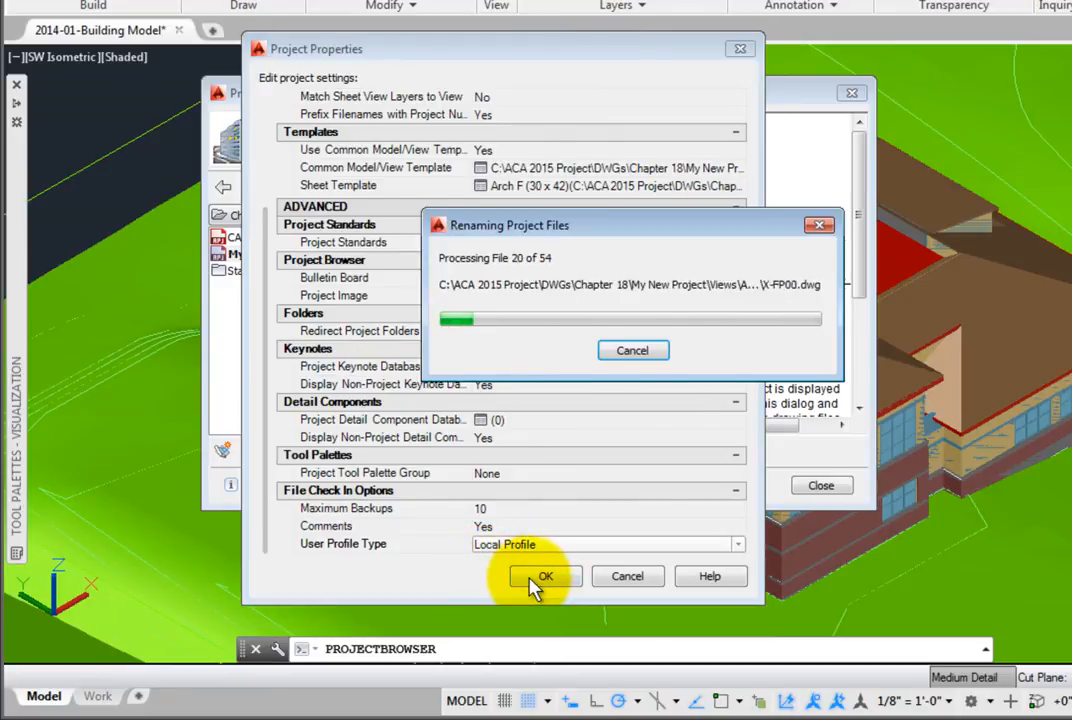
Close the Project Browser with My New Project 2014-P1 current in Project Navigator
left_click(544, 576)
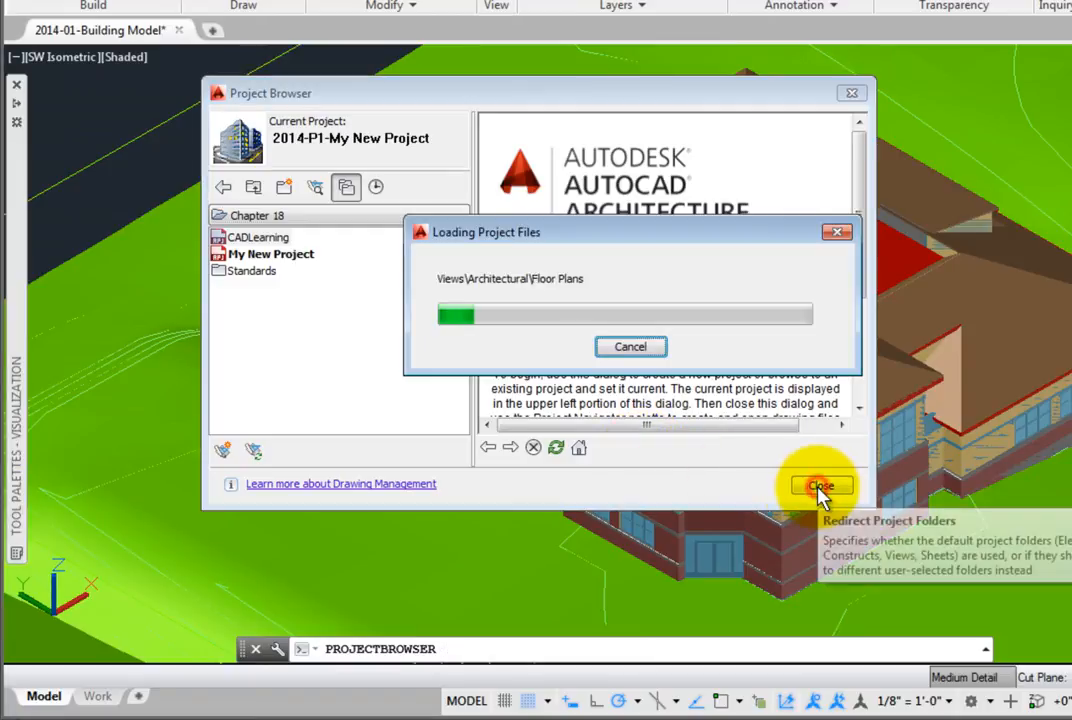
left_click(820, 486)
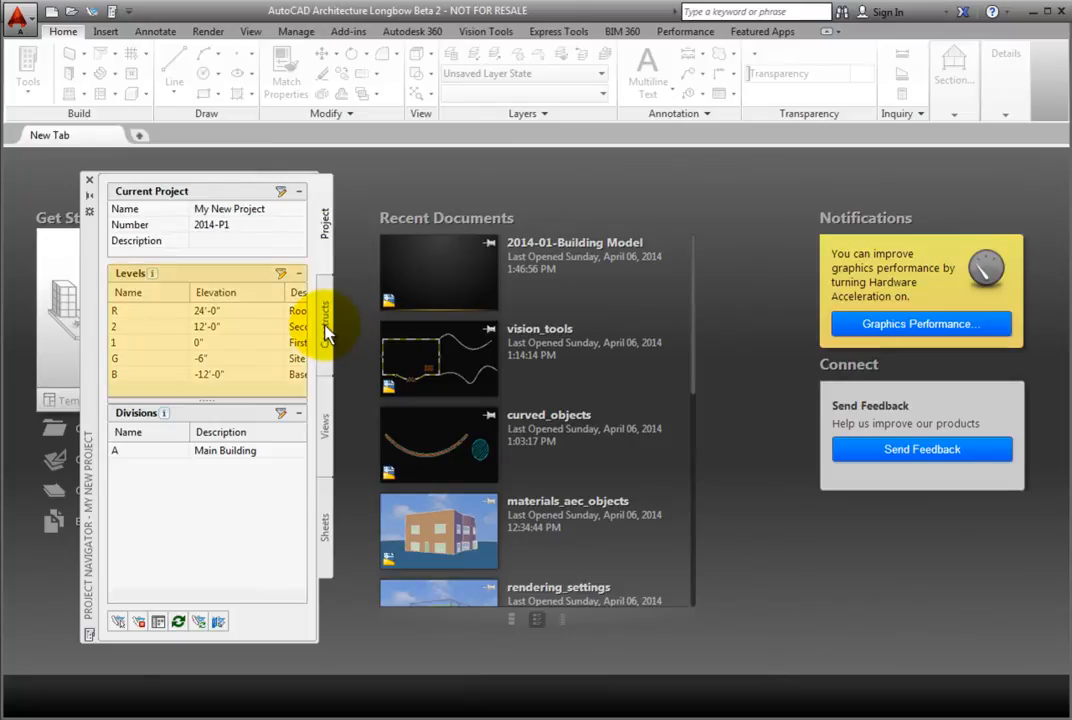
Expand the Architectural folders on the Constructs and Views tabs of Project Navigator
left_click(324, 320)
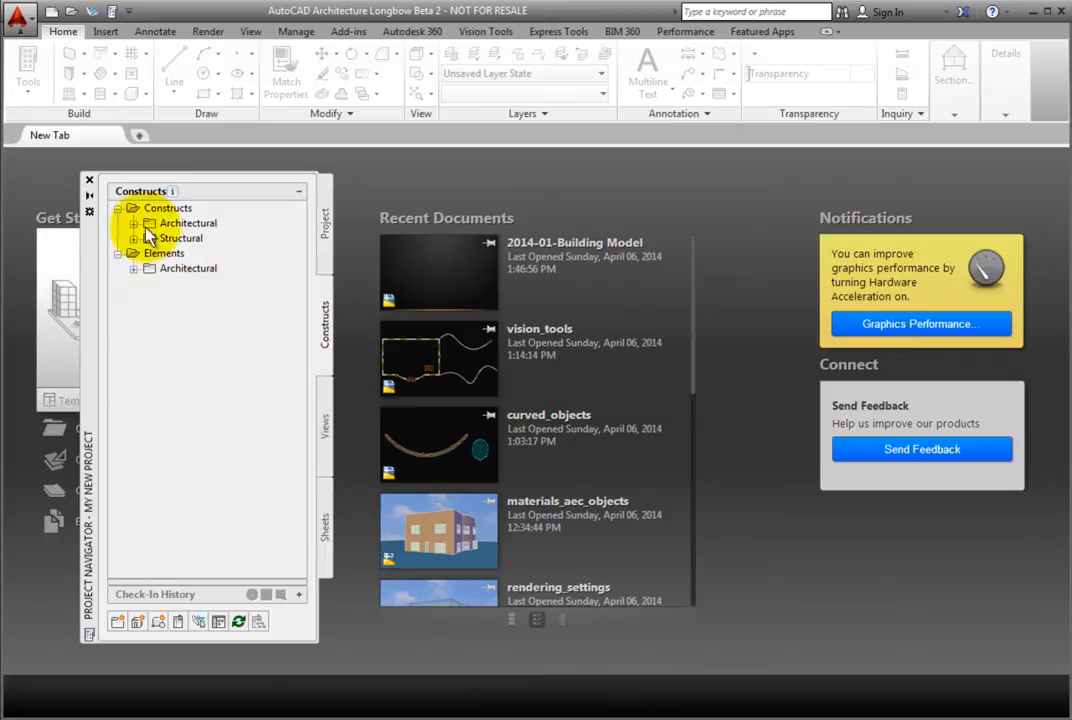
left_click(134, 222)
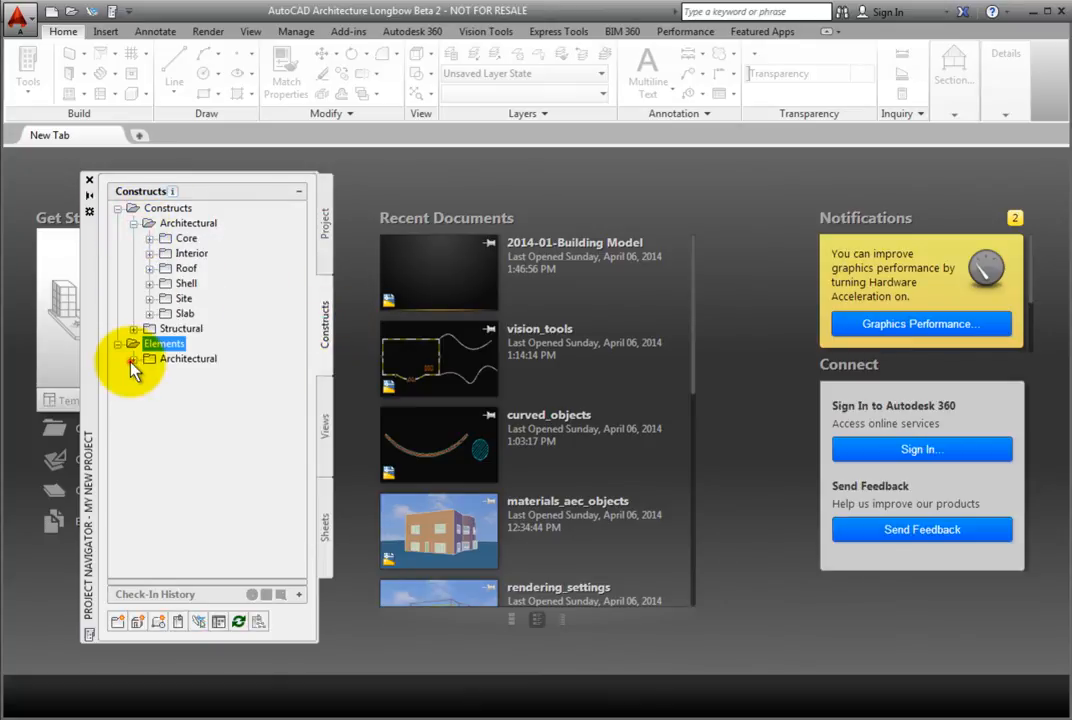
left_click(324, 414)
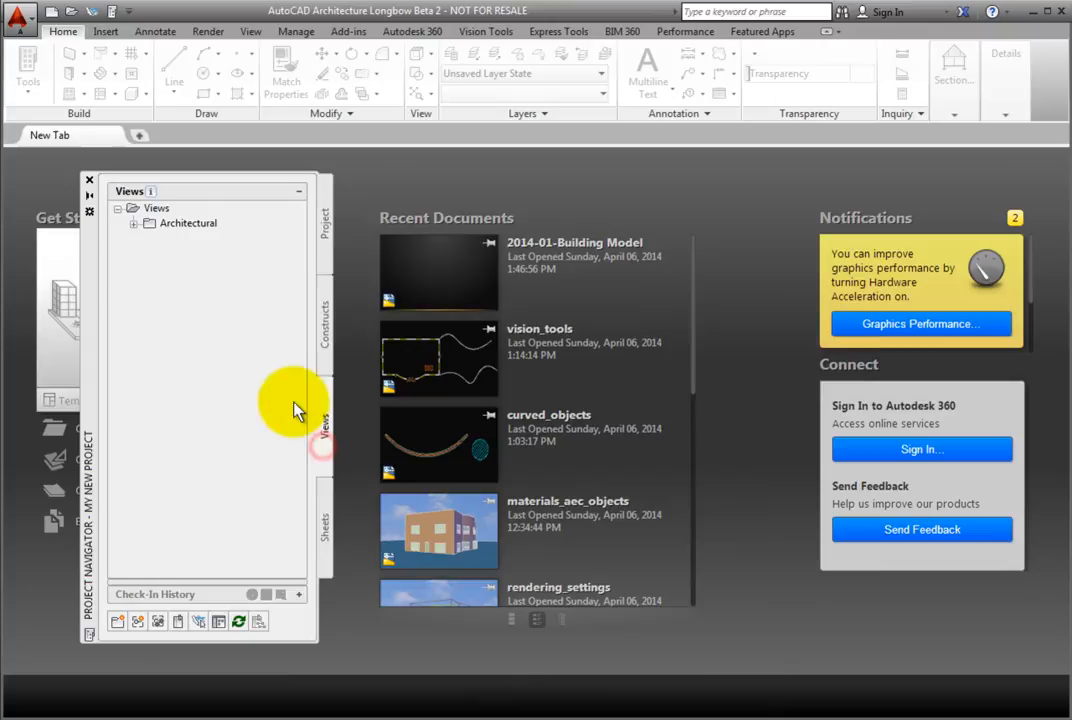
left_click(132, 224)
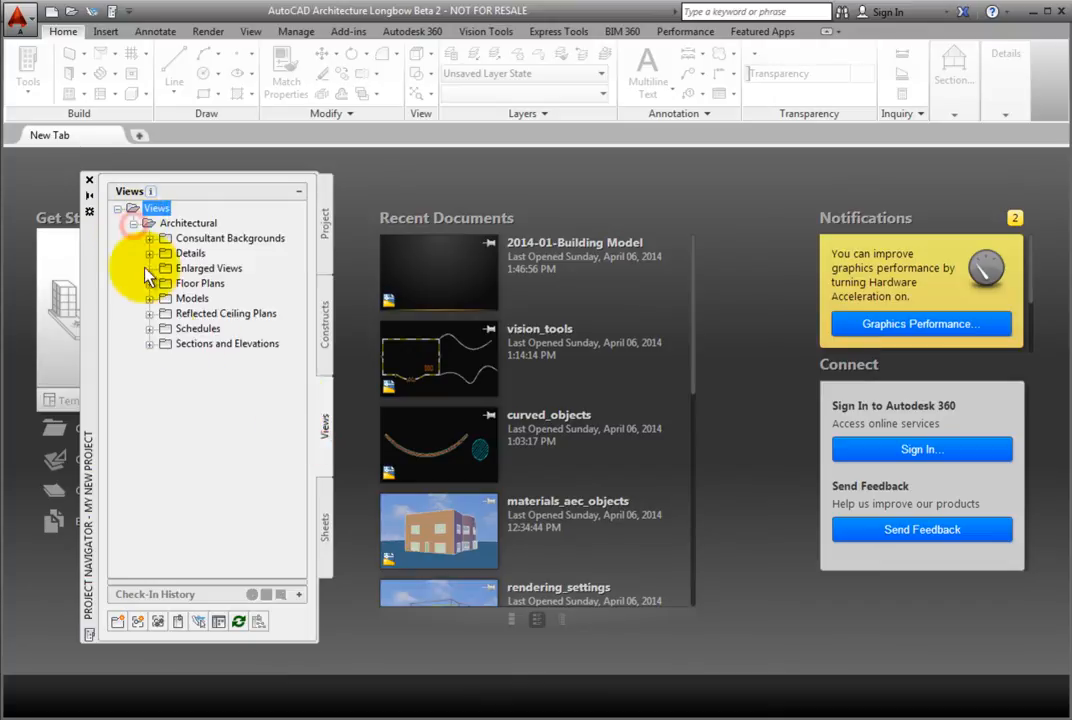